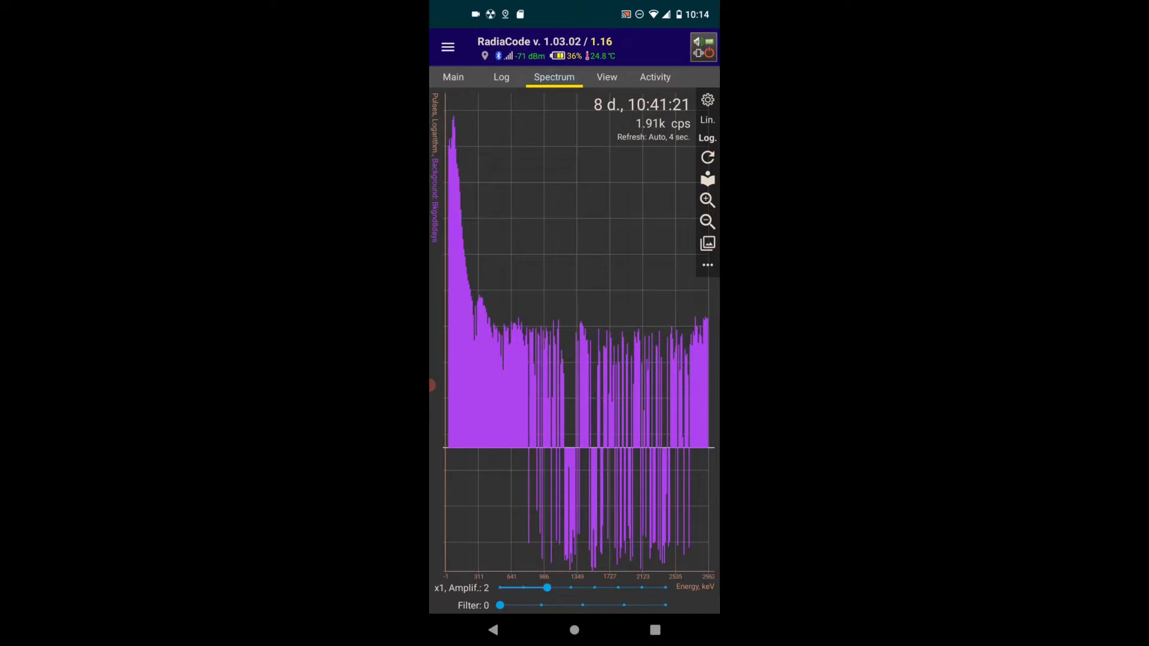
- Zoom to the low-energy end and mark the isotope identification line near 619 keV
left_click(707, 200)
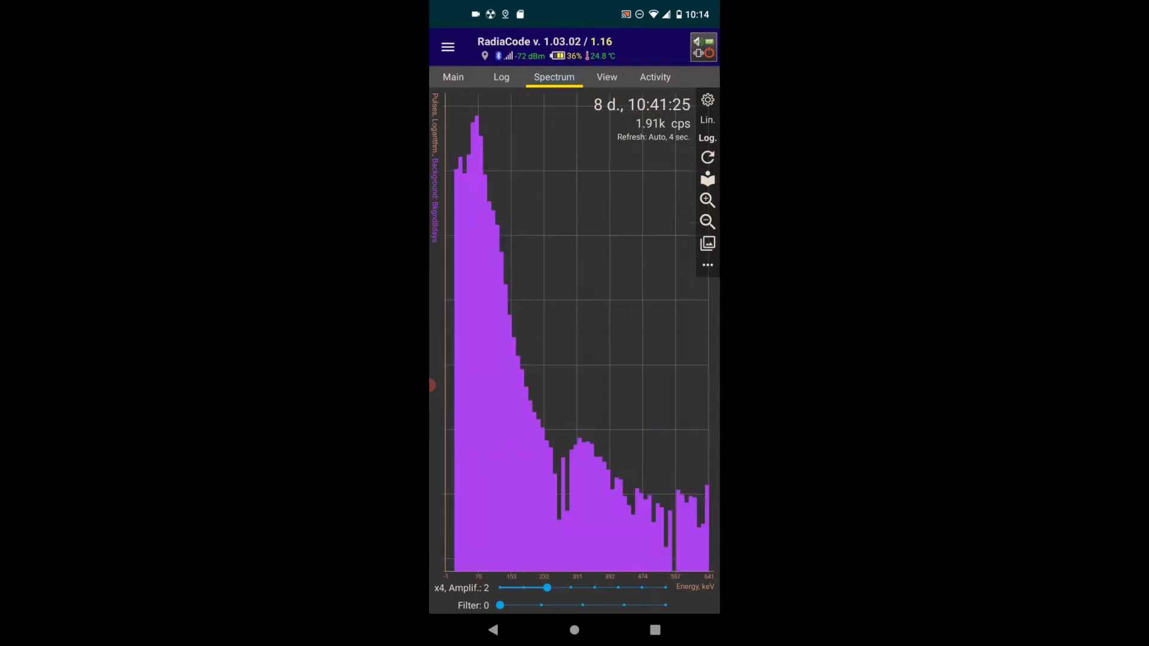
left_click(707, 221)
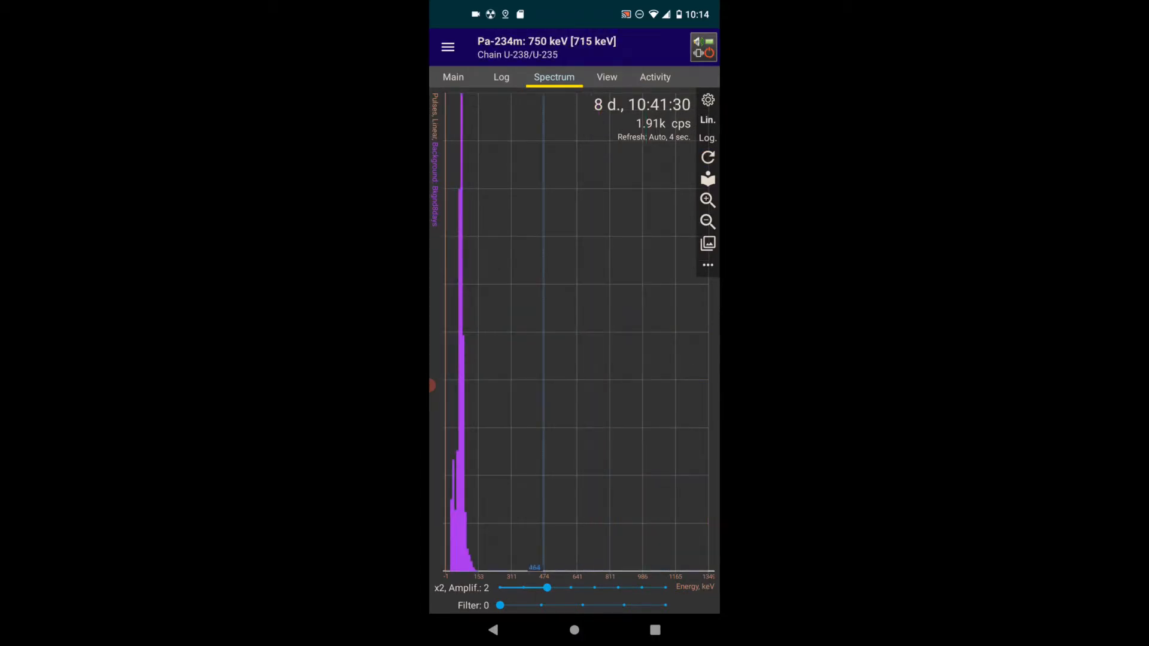
left_click(707, 200)
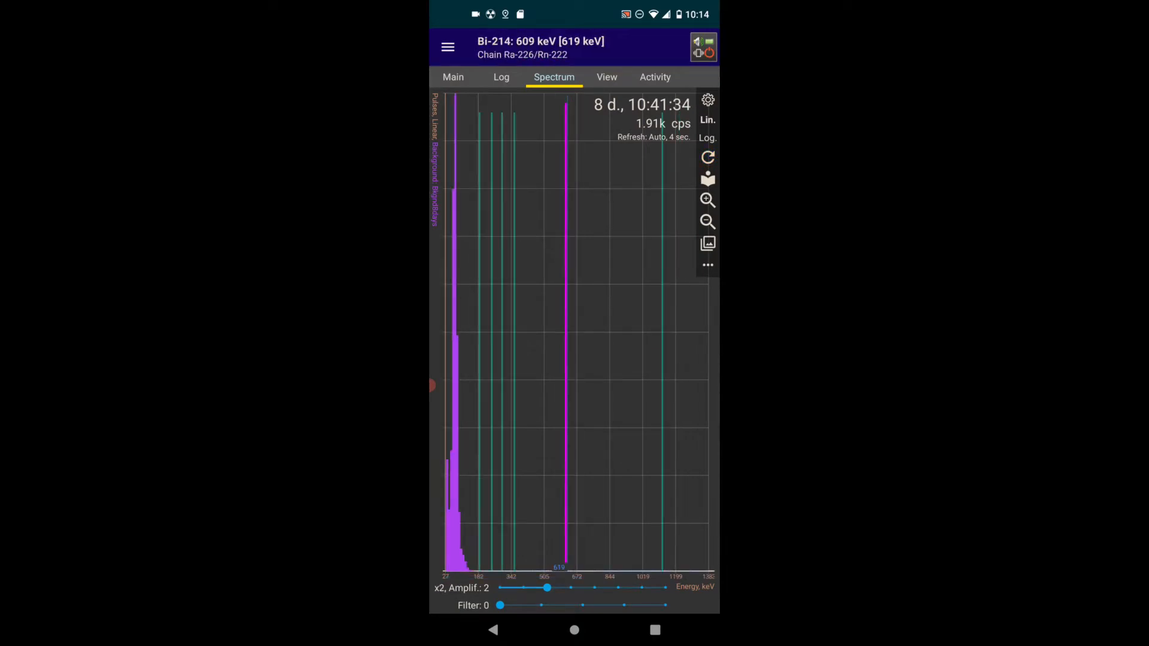
left_click(707, 137)
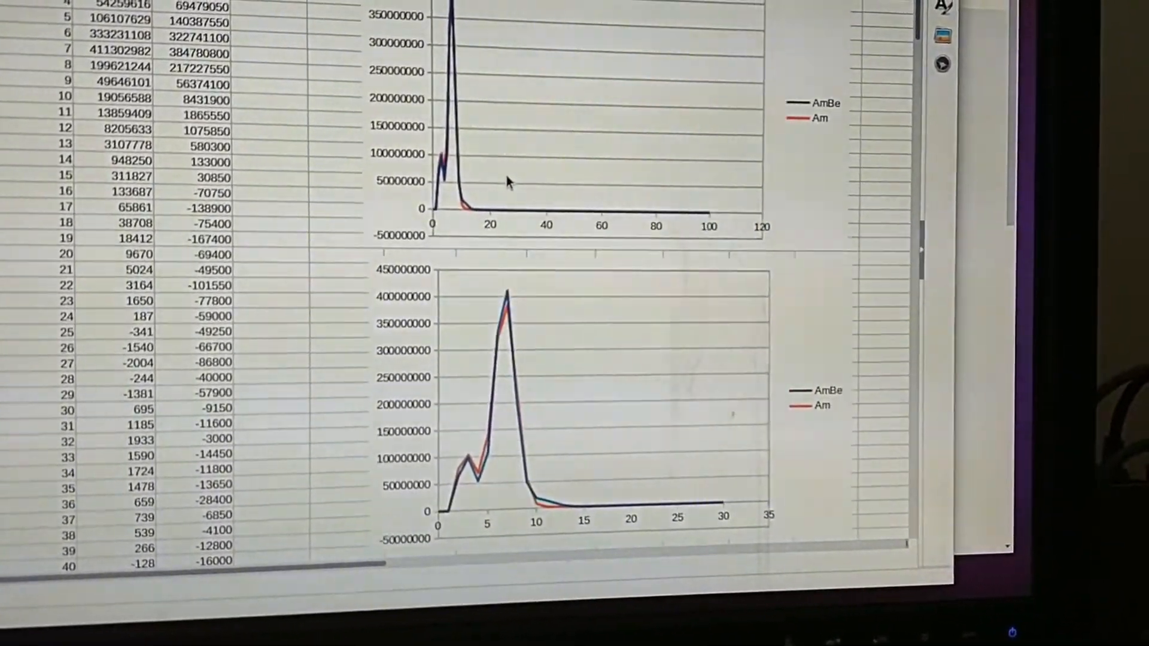
scroll("up", 3)
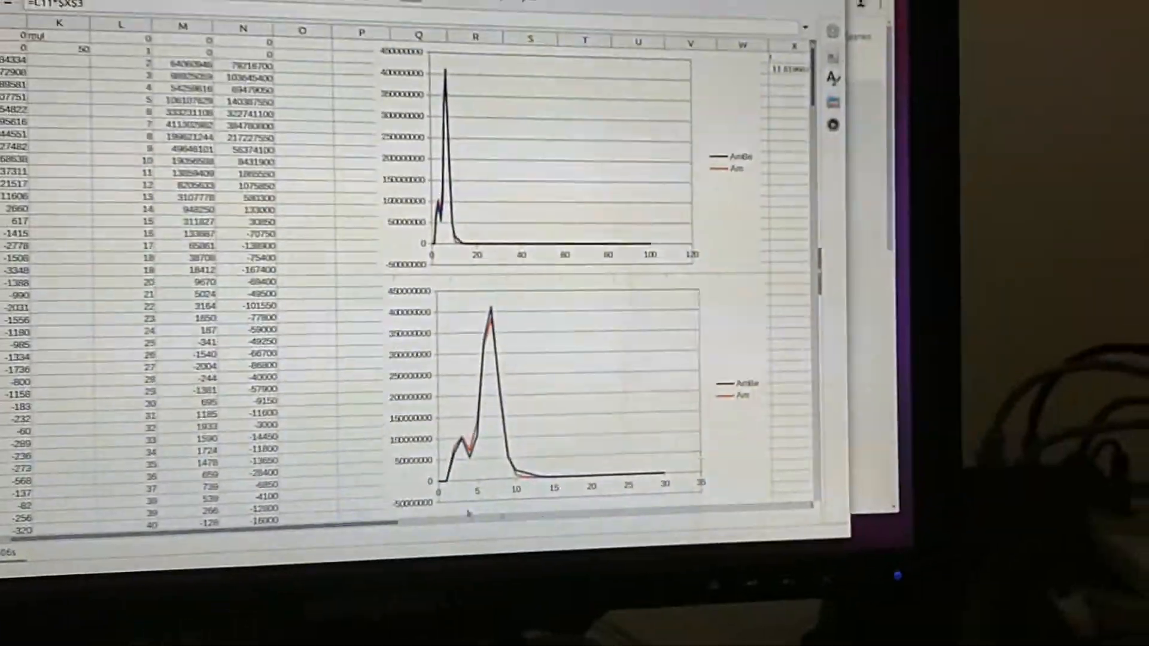
scroll("right", 3)
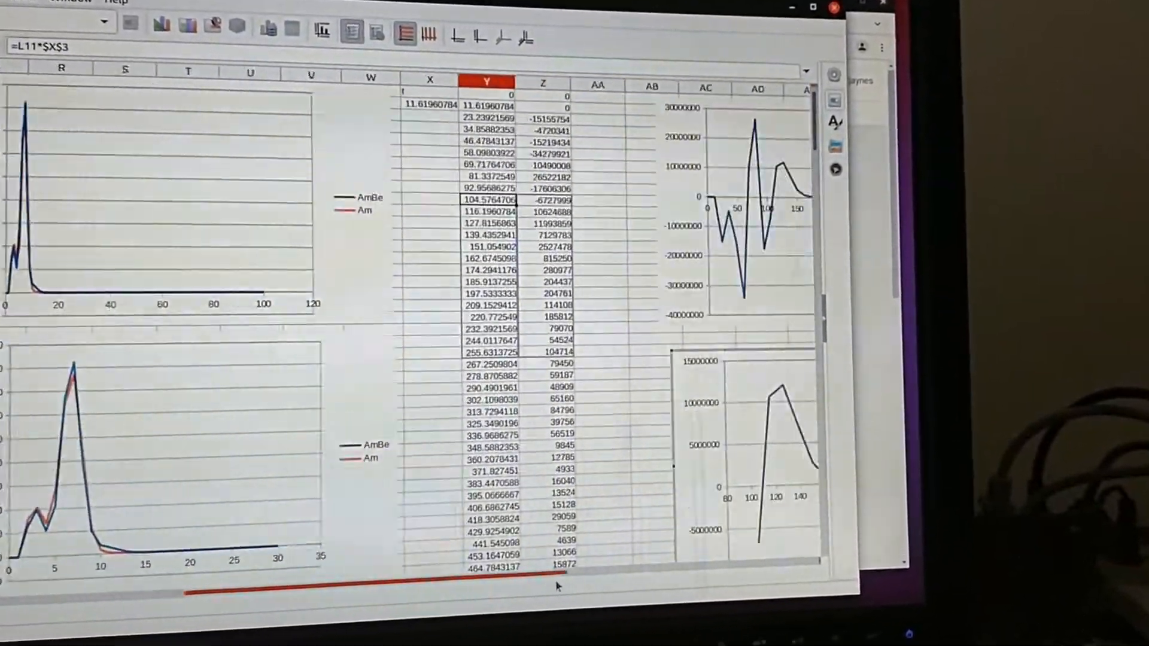
scroll("right", 3)
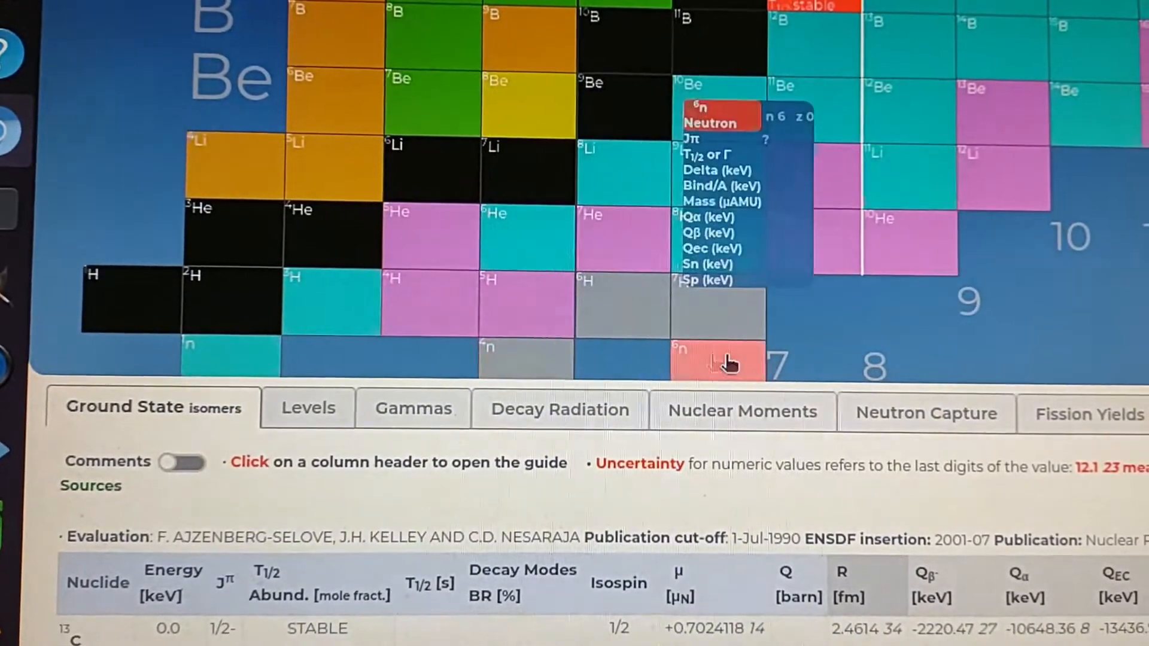
- Review the Be-9 ground-state data and ENSDF list, then show its gamma transitions
scroll("down", 3)
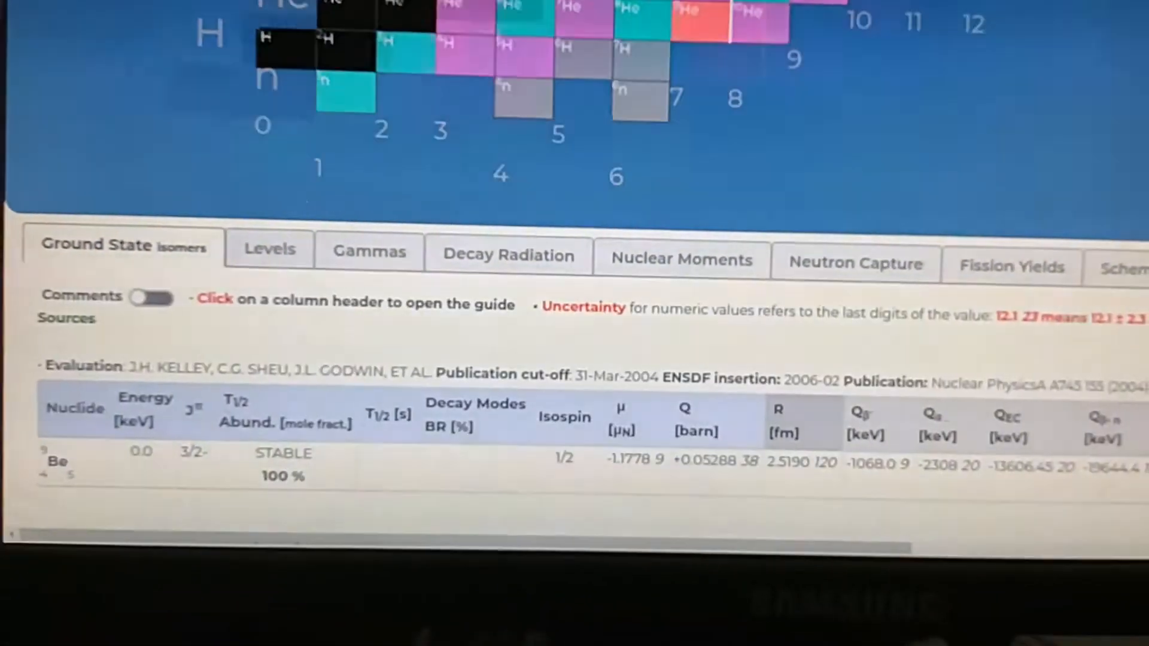
scroll("down", 3)
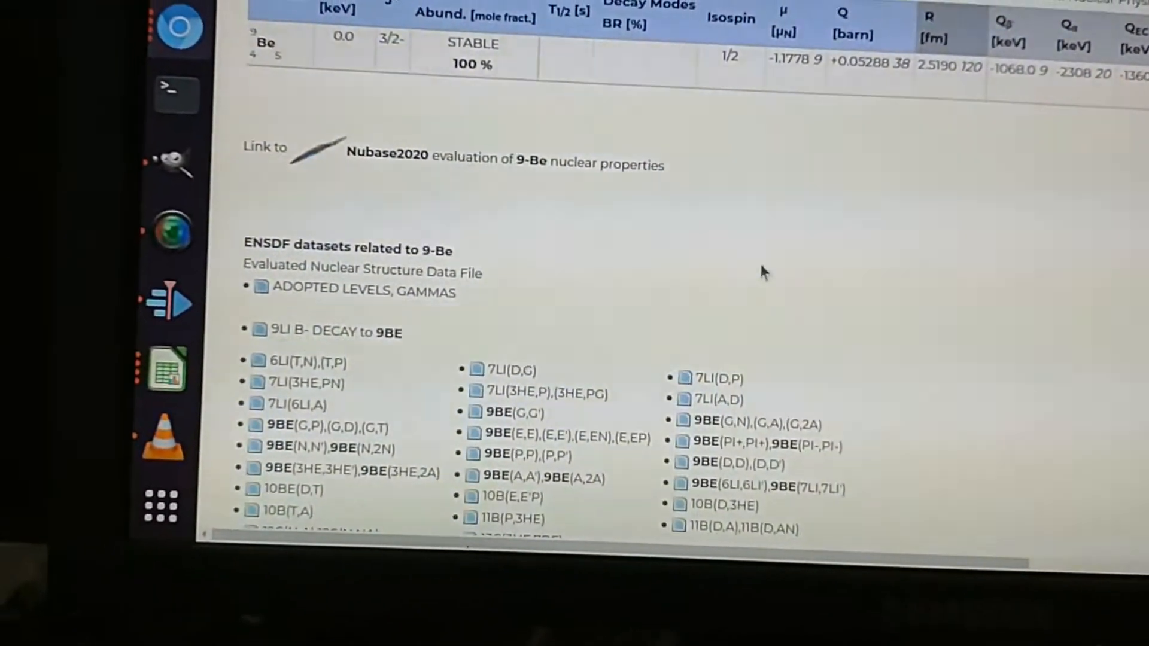
scroll("up", 3)
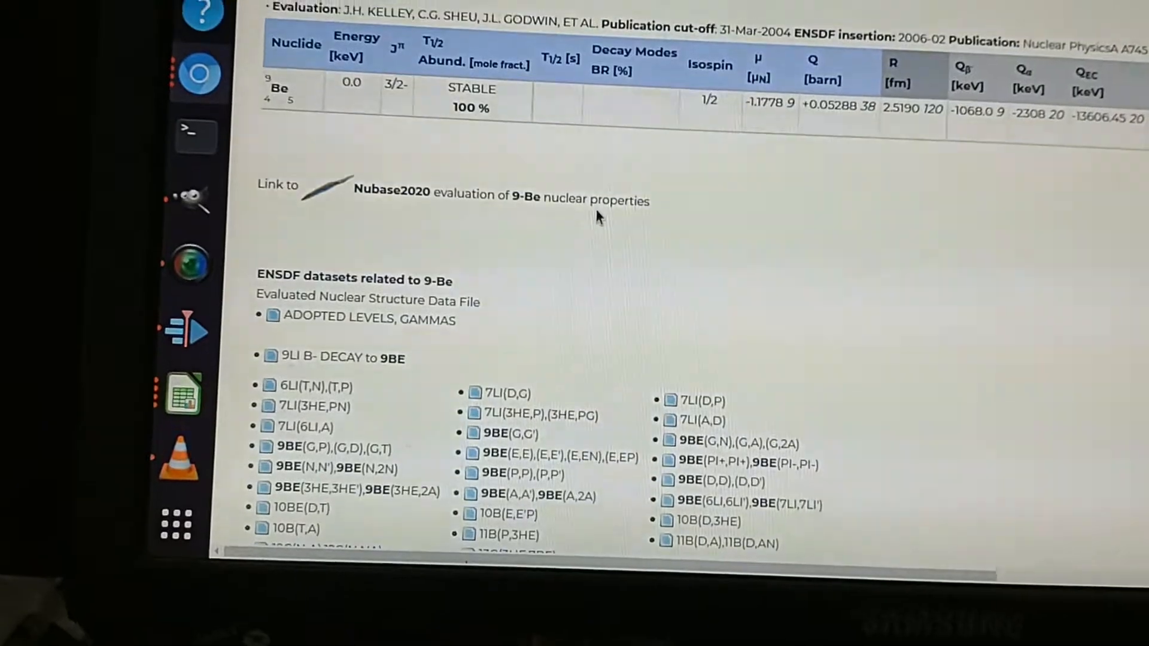
scroll("up", 3)
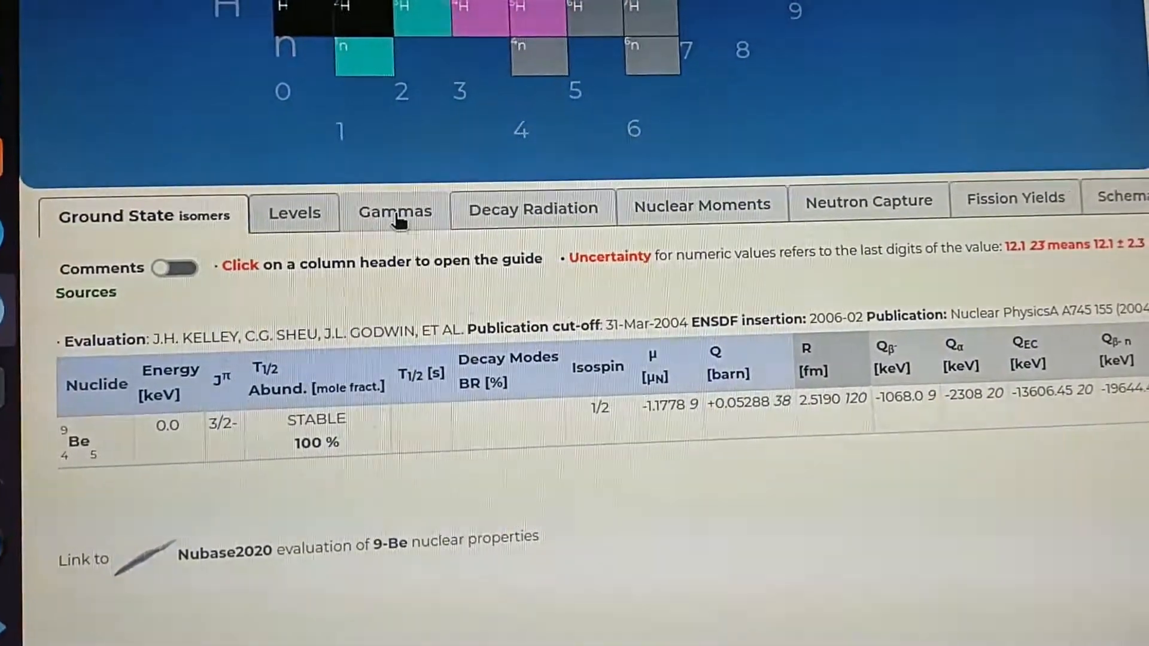
left_click(394, 211)
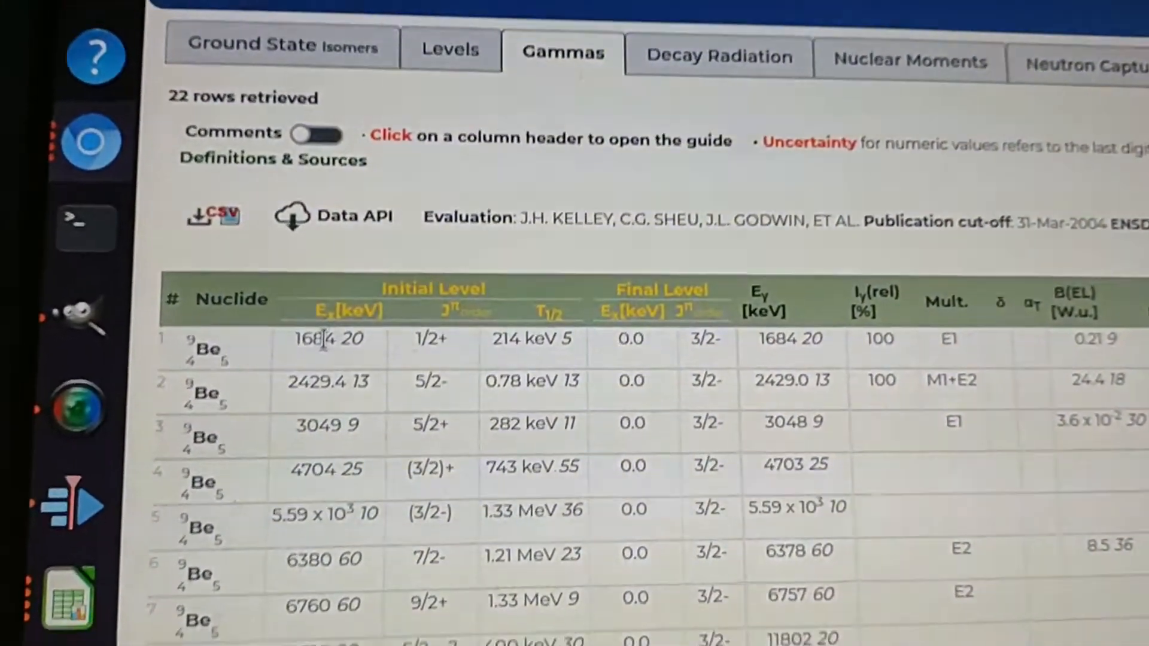
scroll("down", 3)
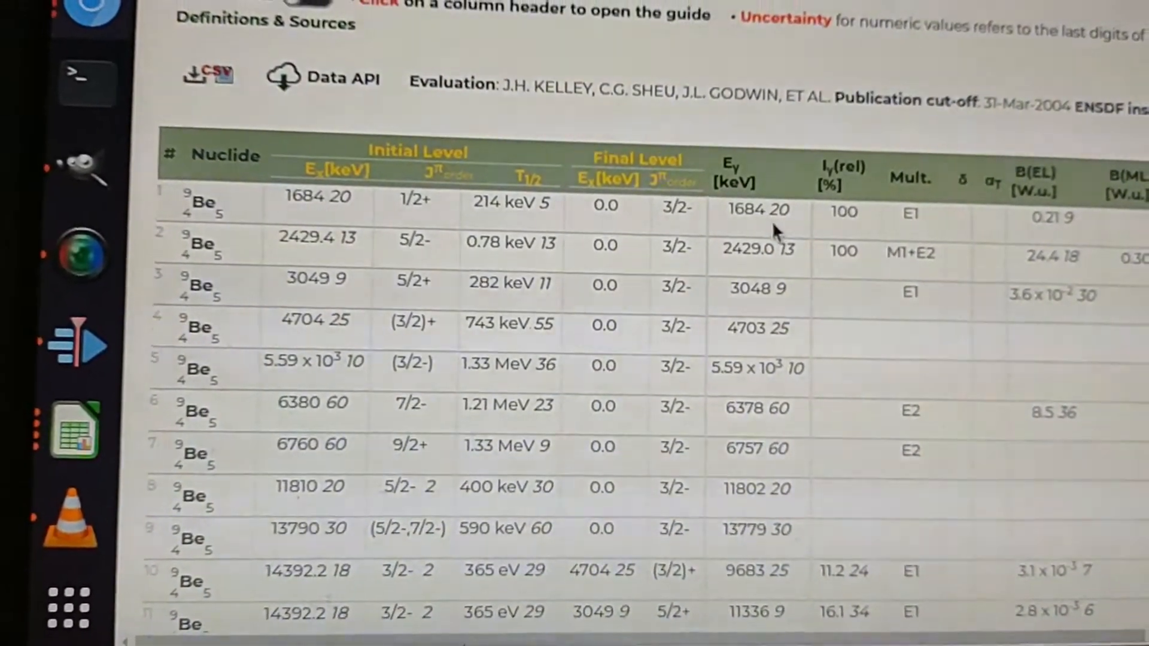
scroll("down", 3)
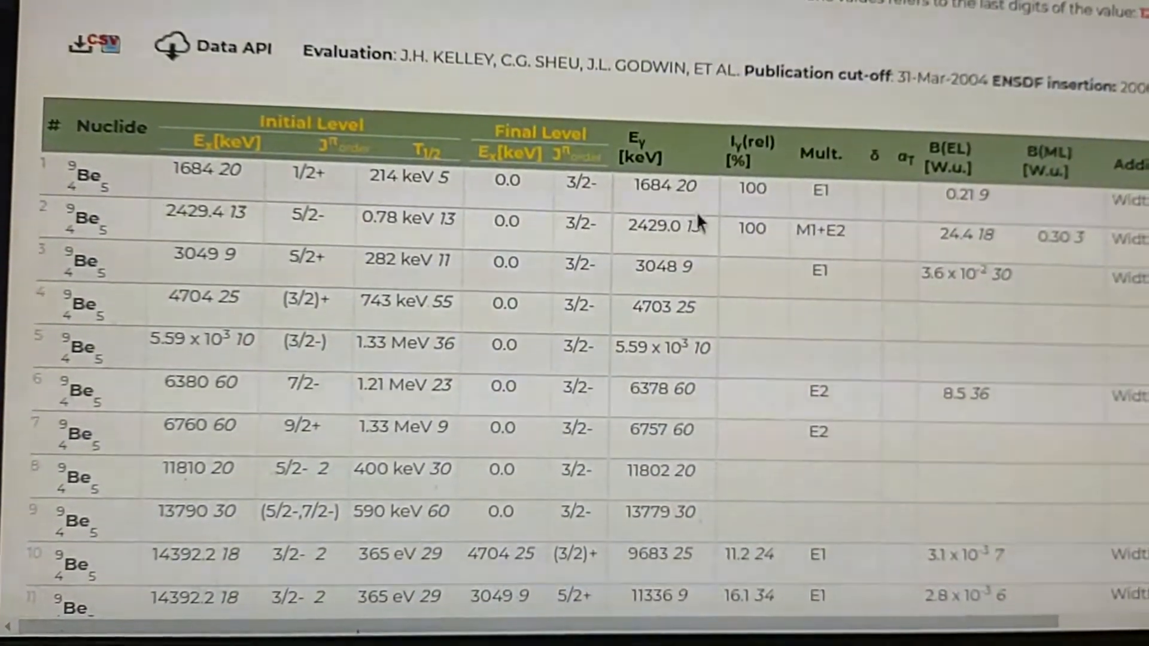
scroll("down", 3)
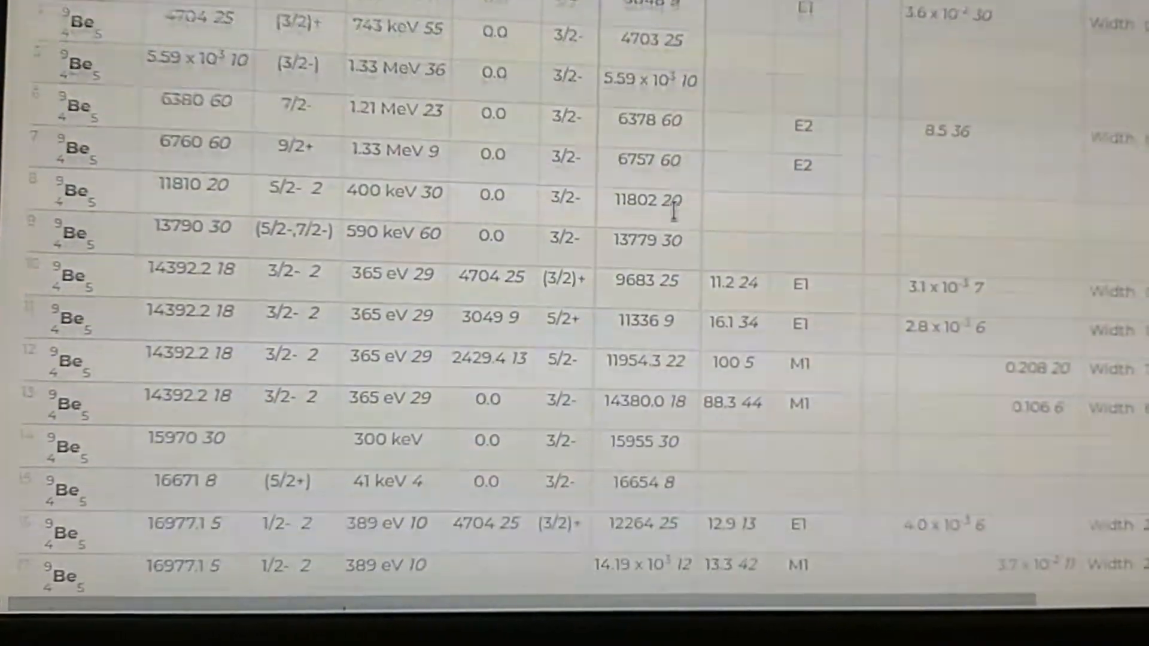
scroll("down", 3)
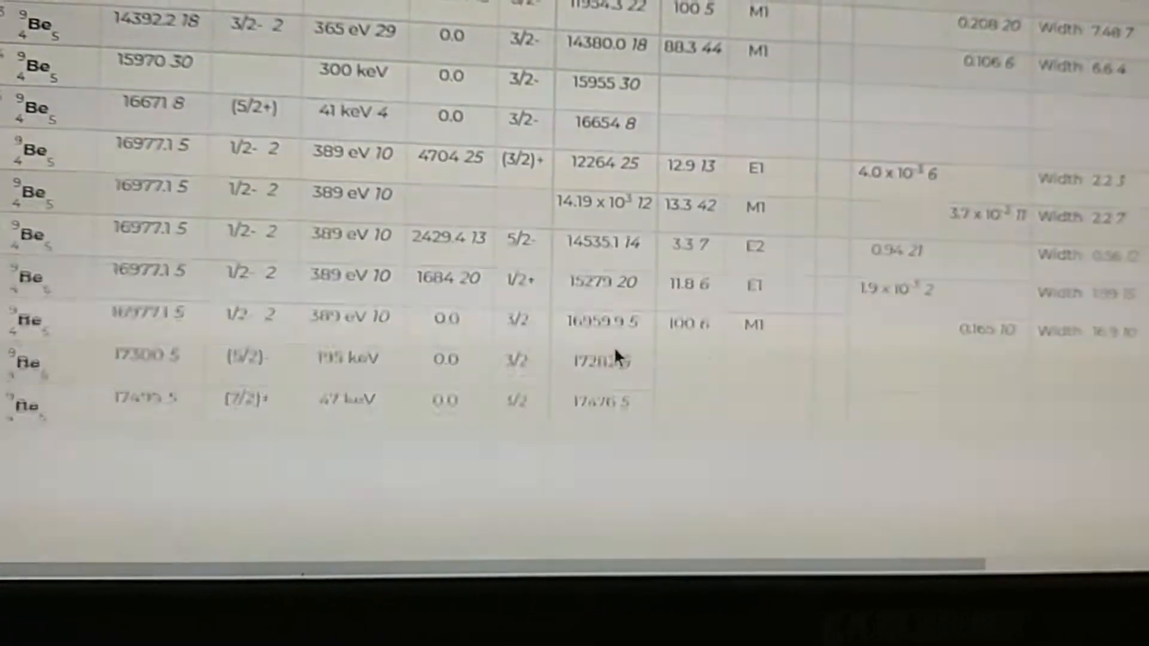
scroll("up", 3)
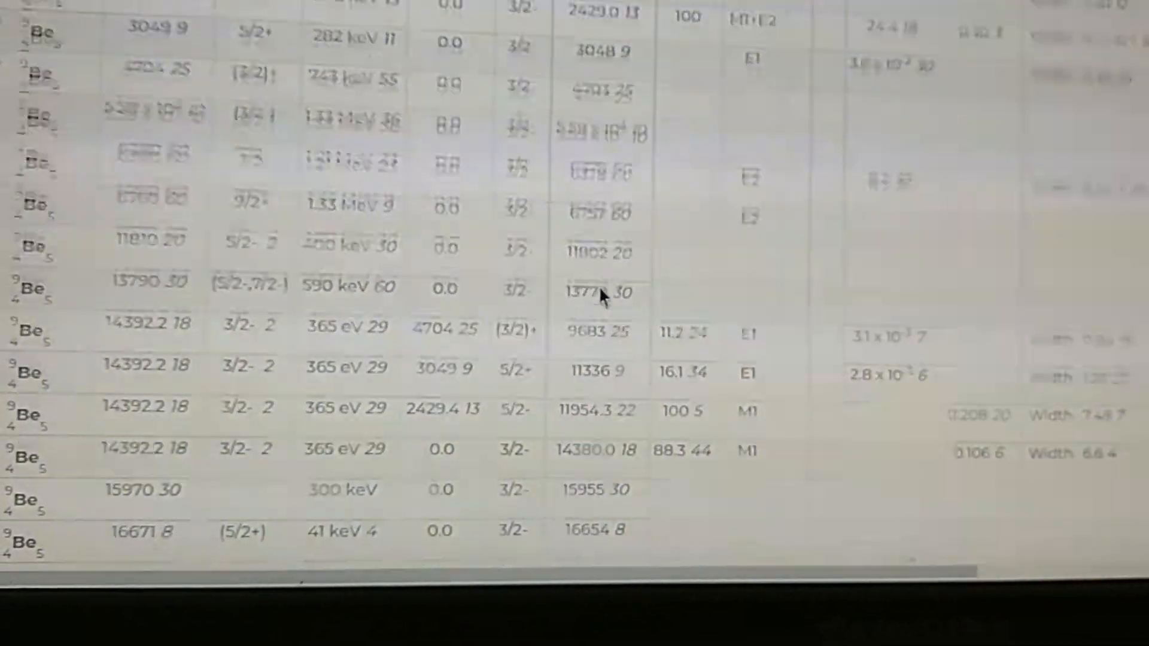
scroll("up", 3)
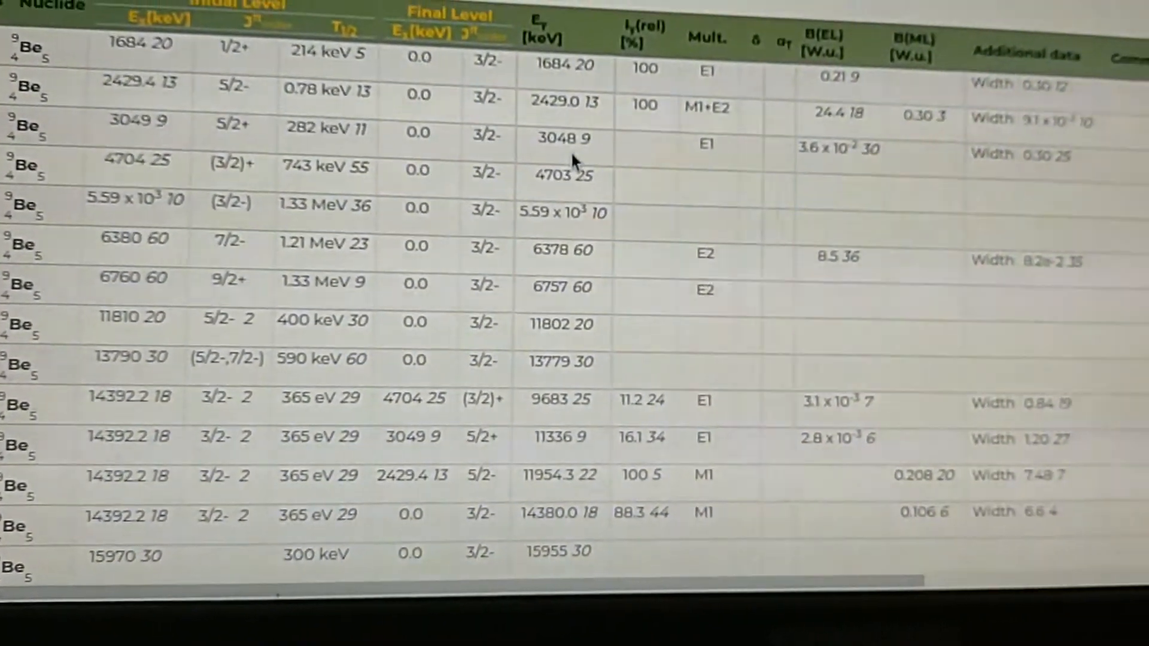
scroll("up", 3)
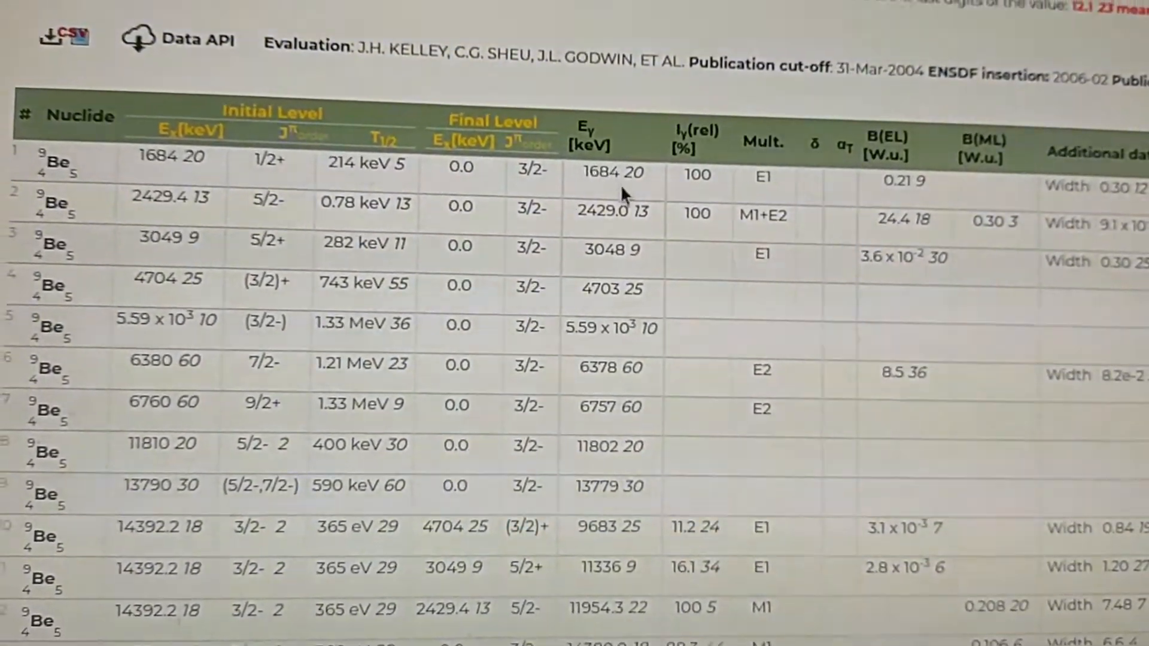
scroll("up", 3)
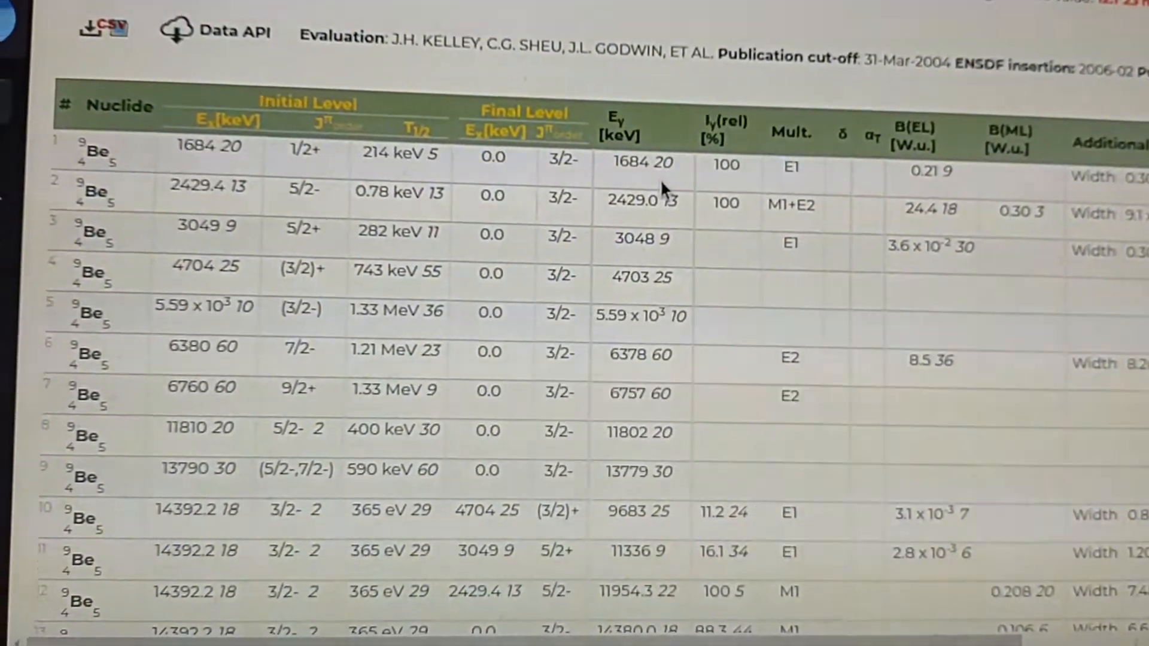
scroll("down", 3)
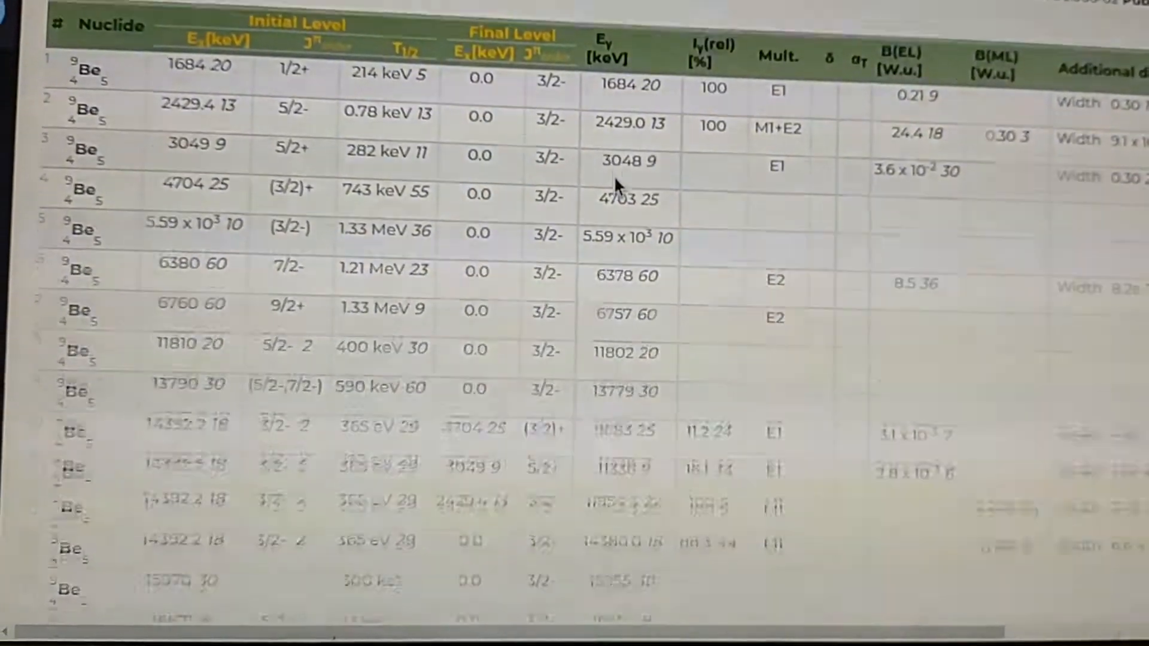
scroll("up", 3)
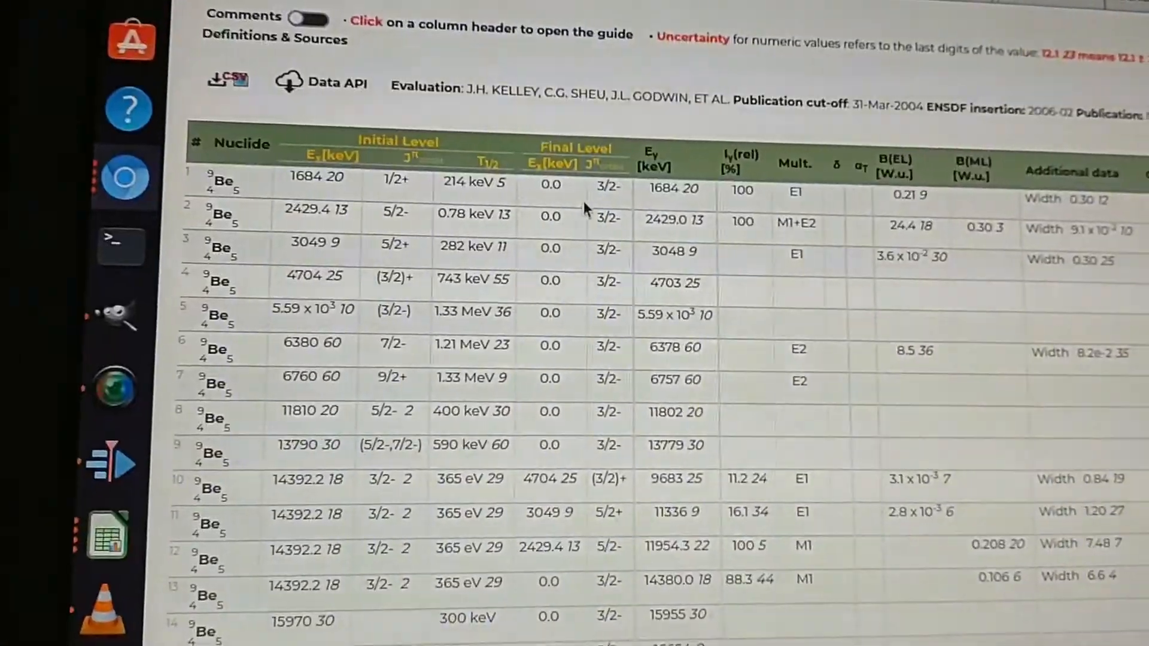
scroll("down", 3)
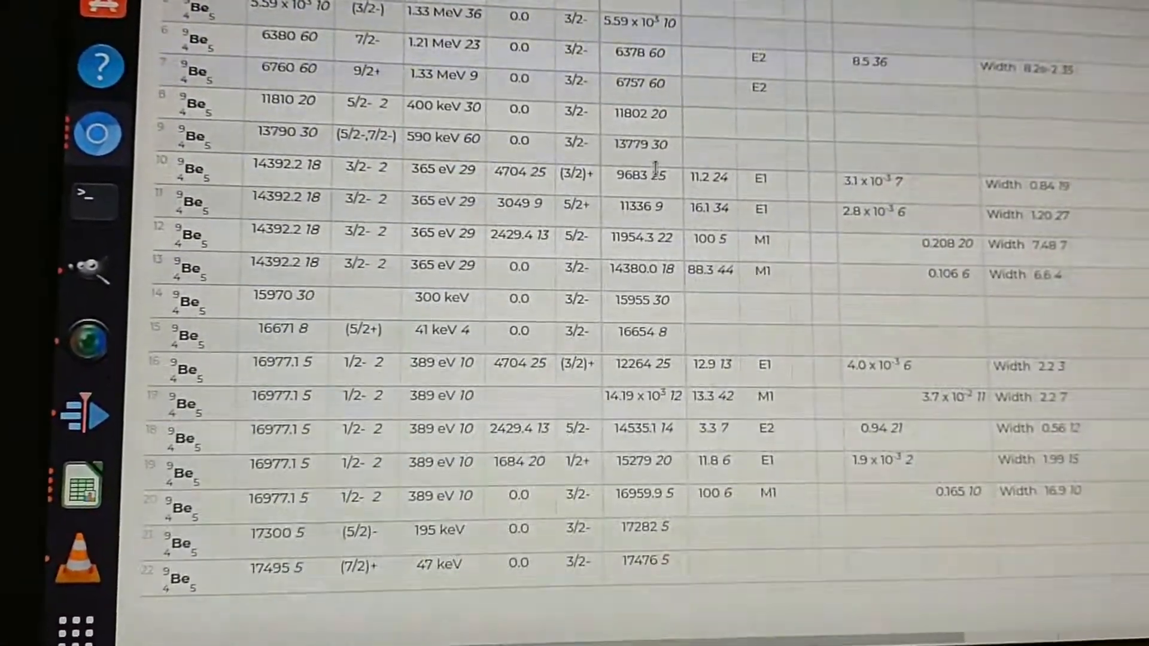
scroll("down", 3)
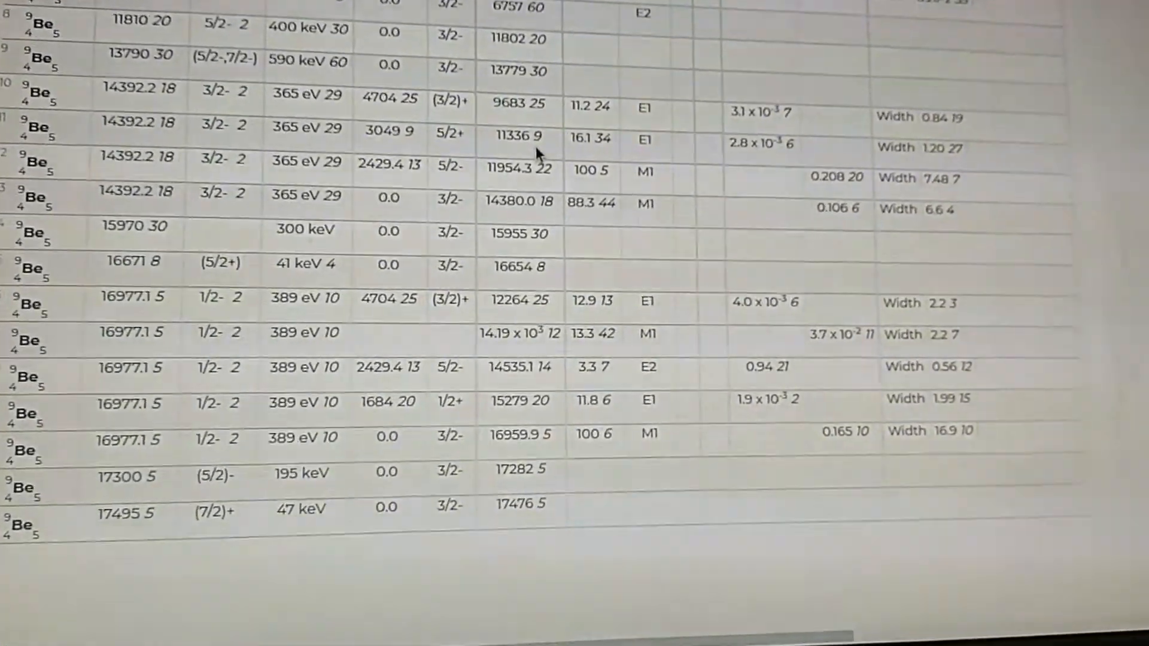
scroll("up", 3)
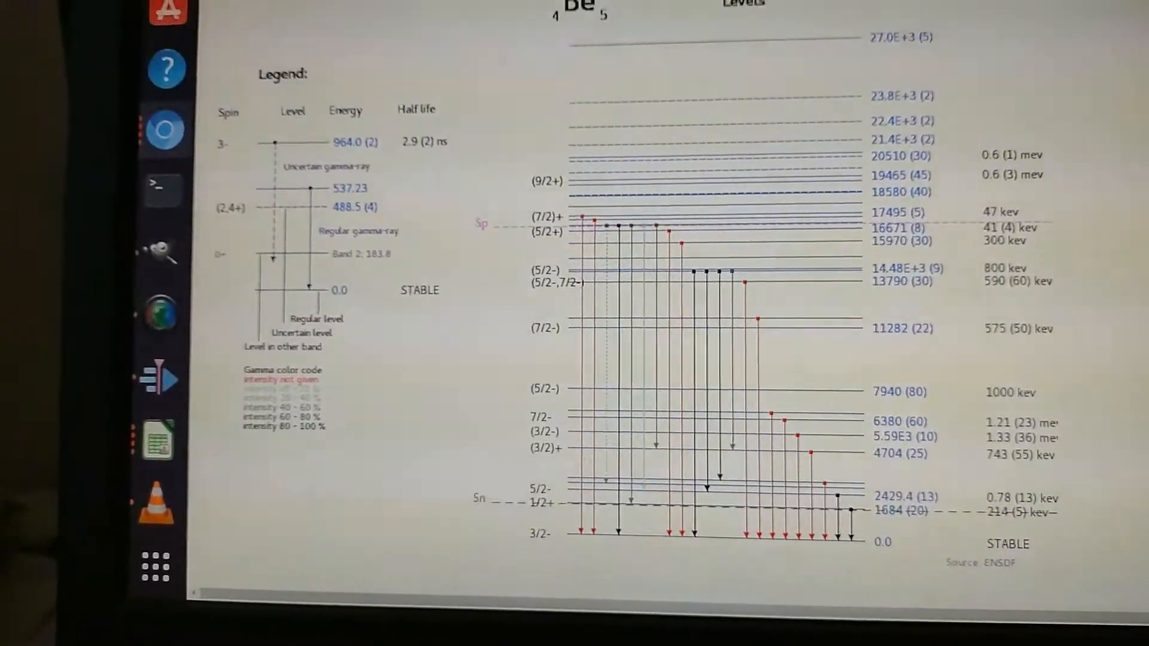
- Scroll up to view the full Be-9 level scheme diagram
scroll("up", 3)
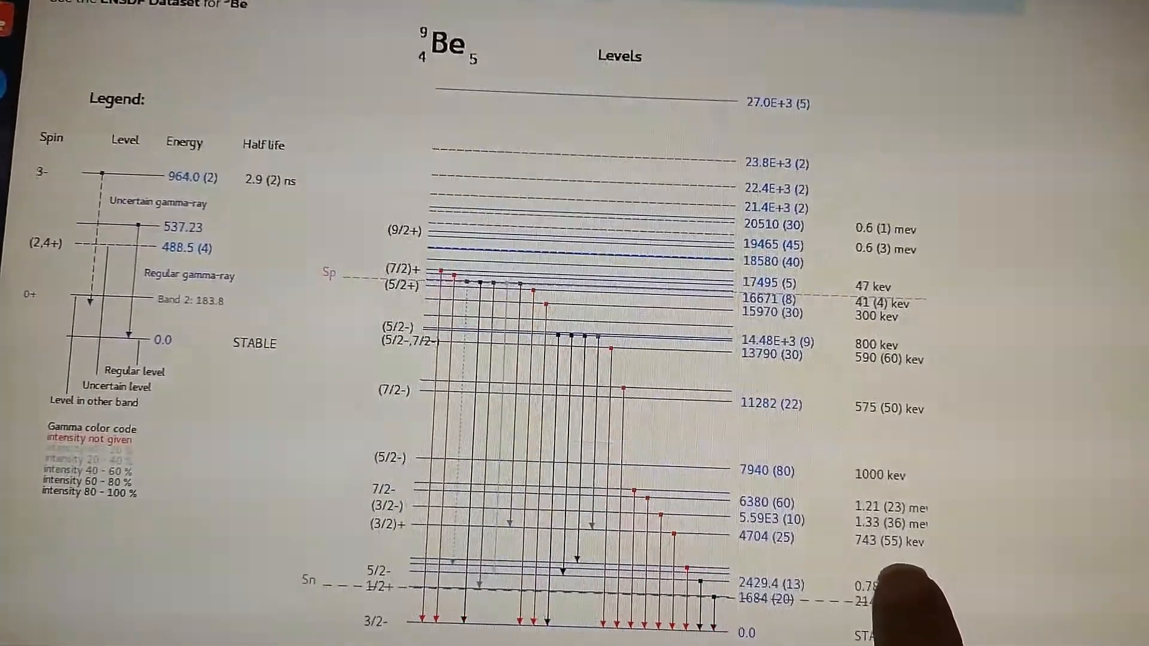
scroll("up", 3)
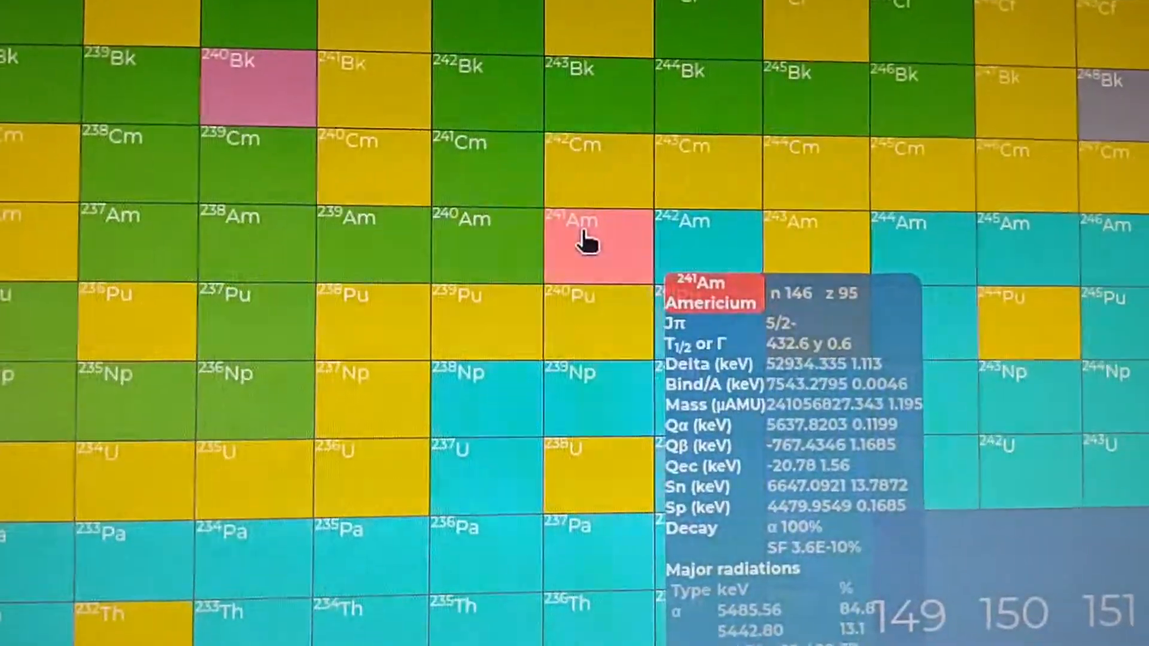
- Scroll the Am-241 summary to reveal its gamma radiations, including 59.54 keV
scroll("down", 3)
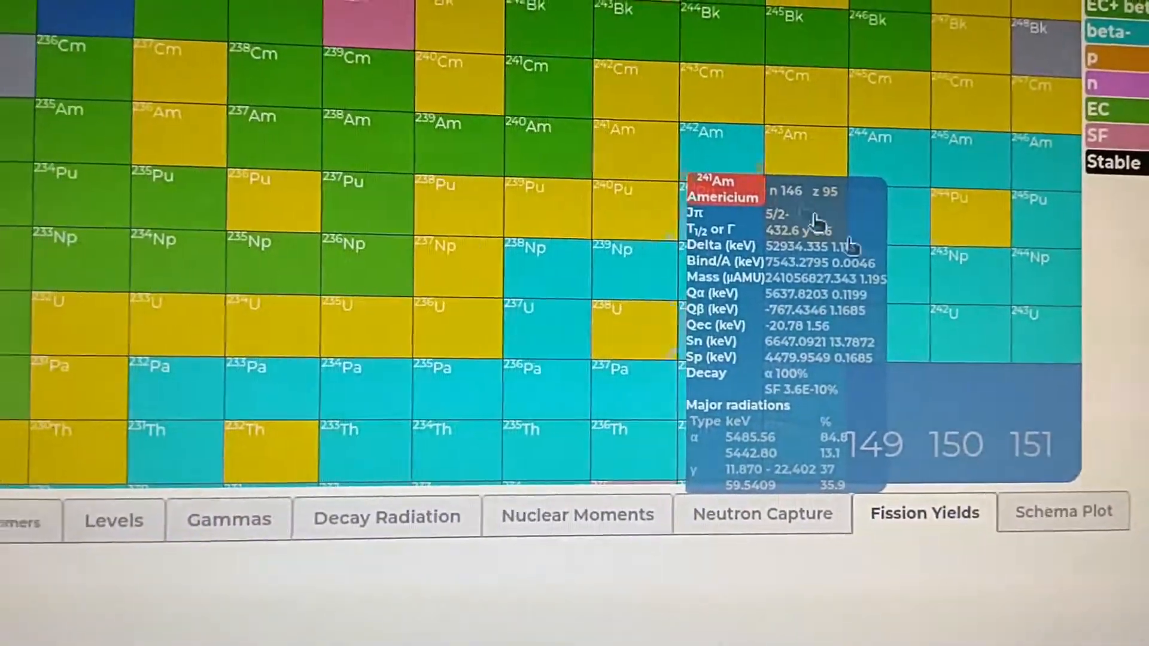
- Show Am-241 fission yields, then its gamma-ray list with energies from 41.176 keV
left_click(924, 513)
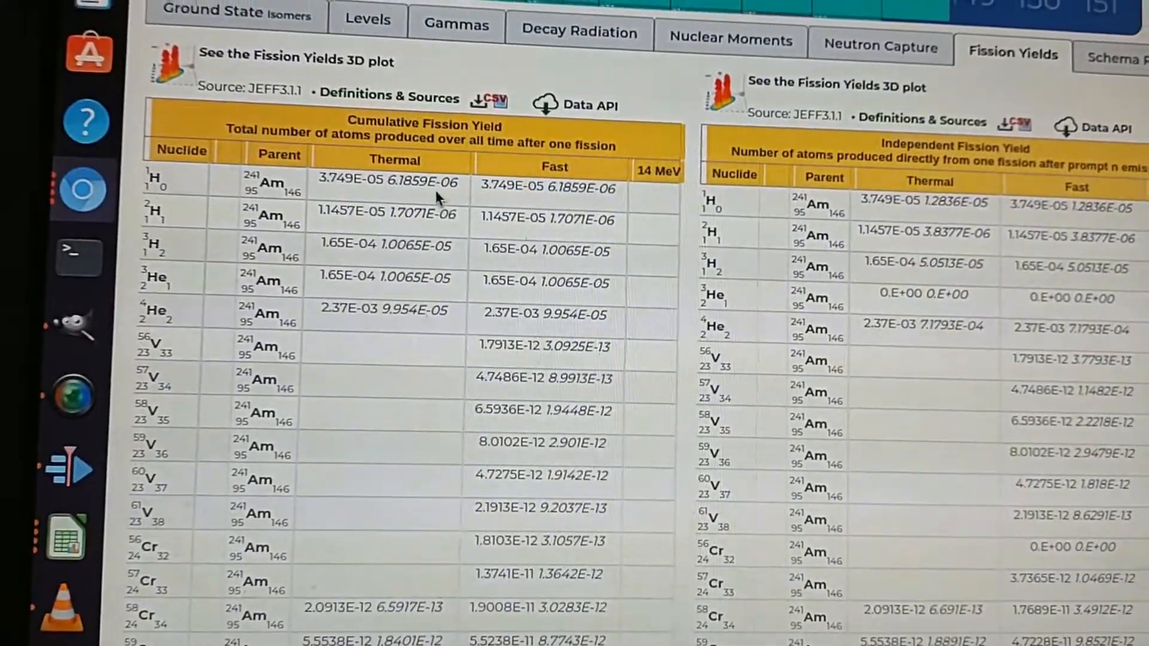
scroll("up", 3)
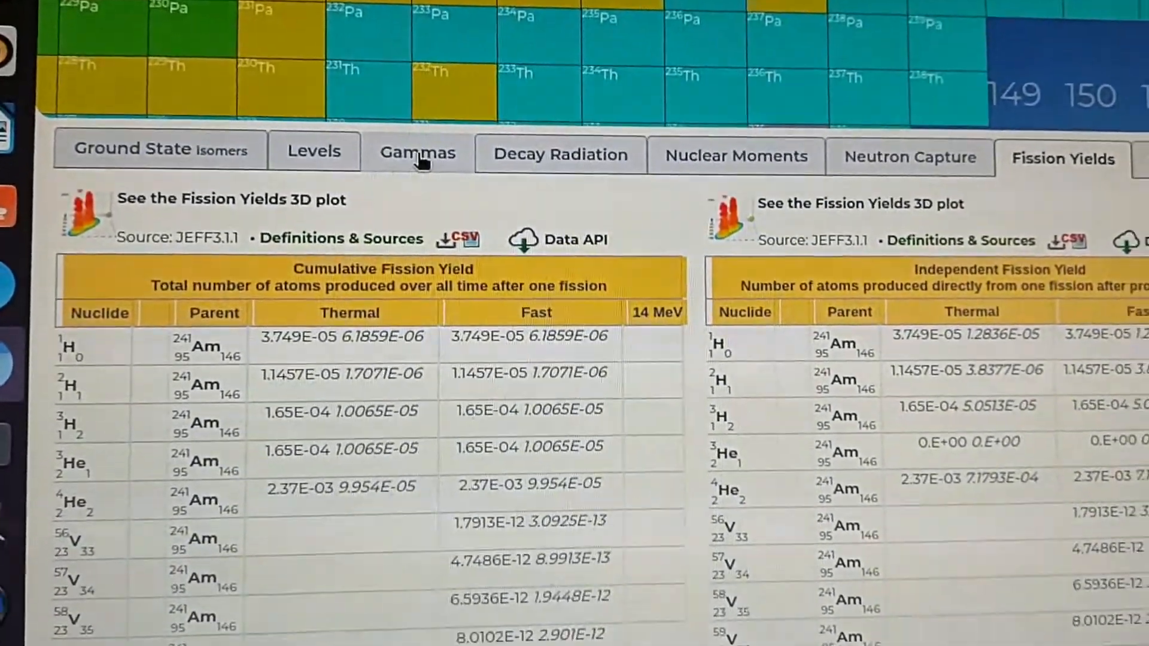
left_click(418, 152)
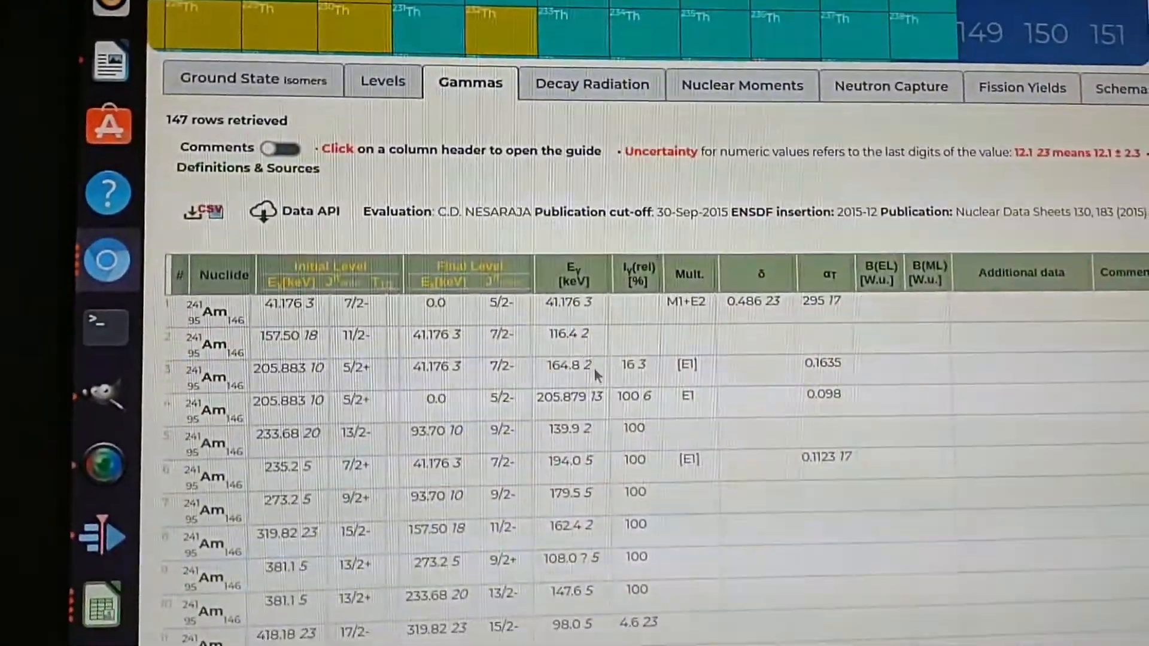
scroll("down", 3)
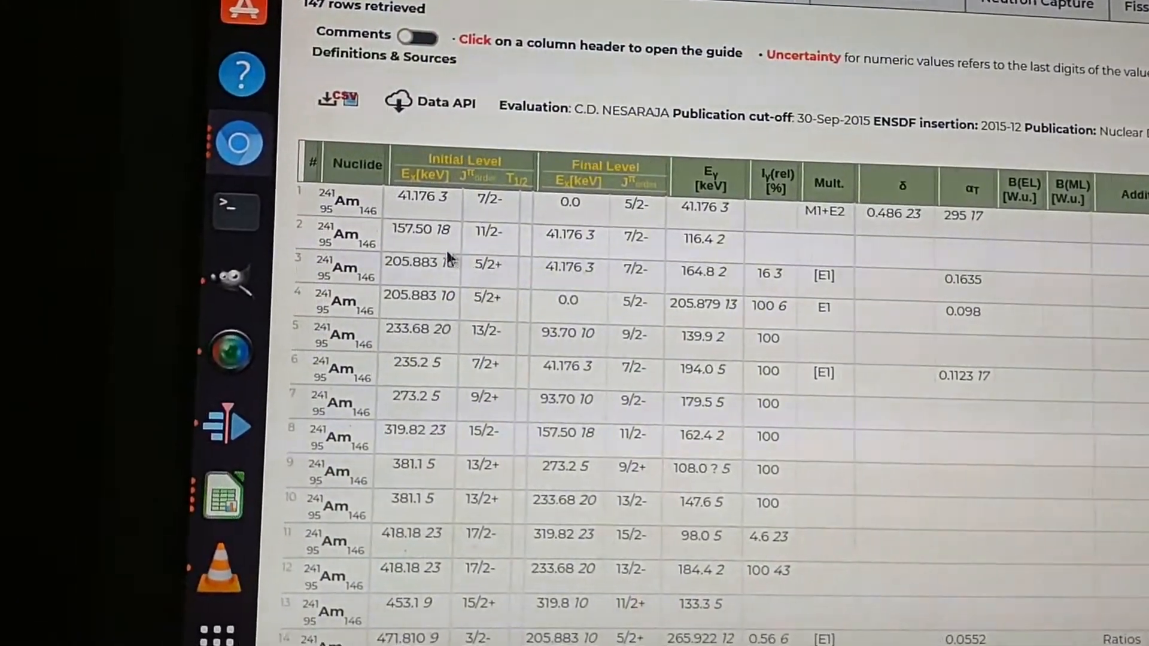
scroll("down", 3)
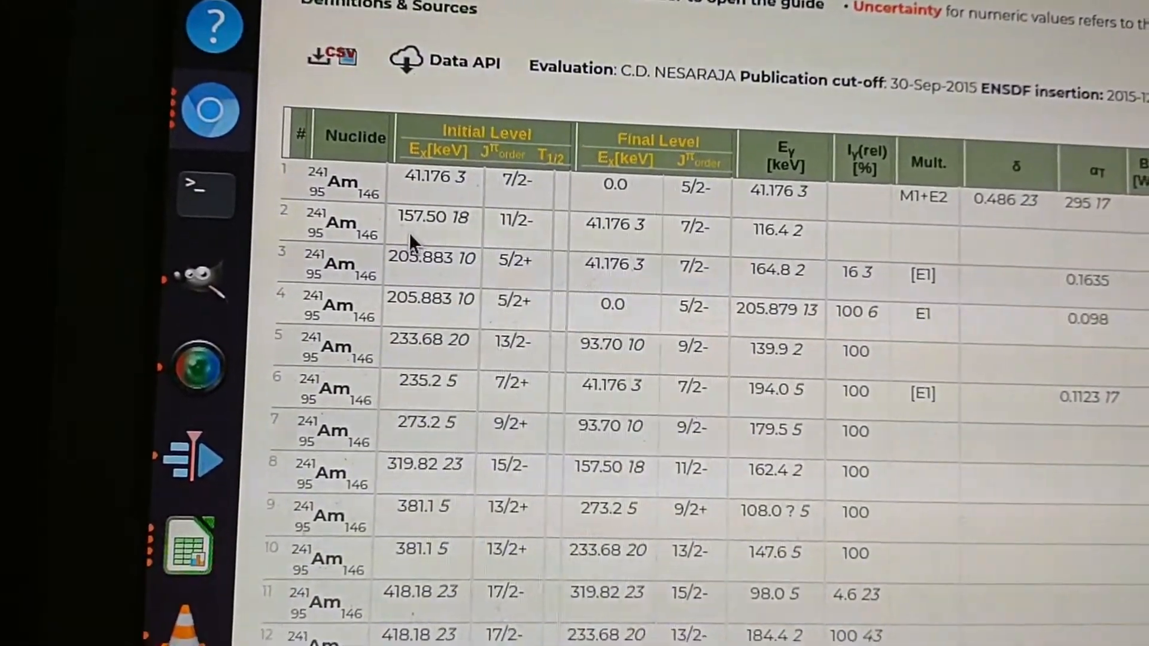
scroll("down", 3)
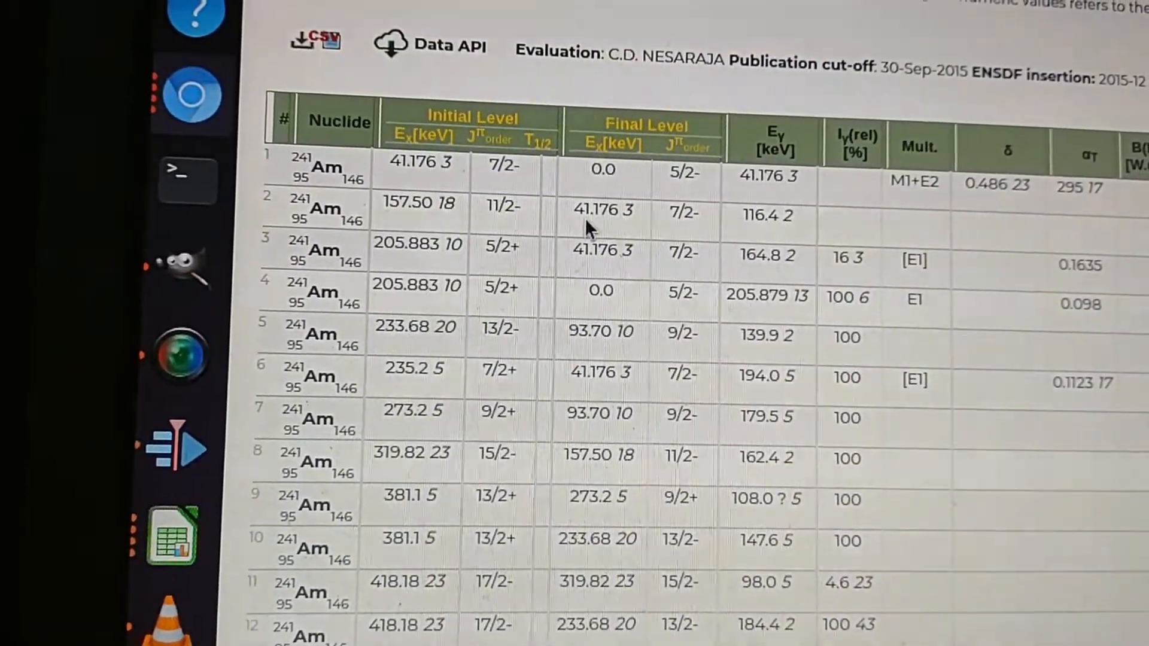
scroll("up", 3)
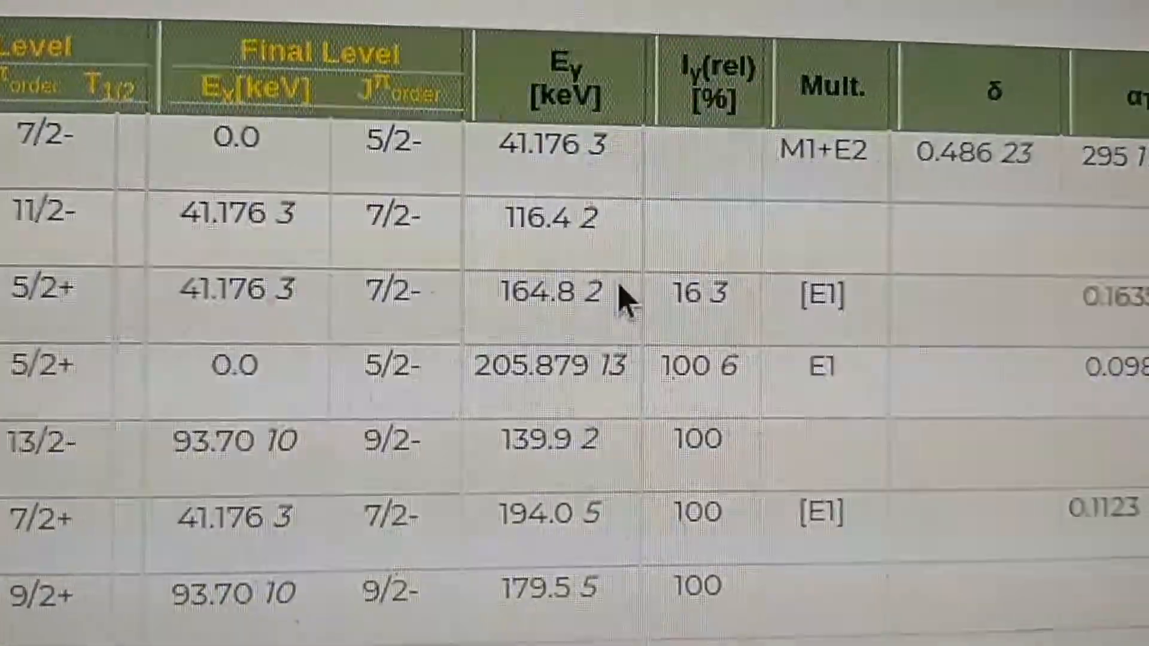
- Browse the Am-241 gamma table to 265.922 keV and return to the difference-chart spreadsheet
scroll("right", 3)
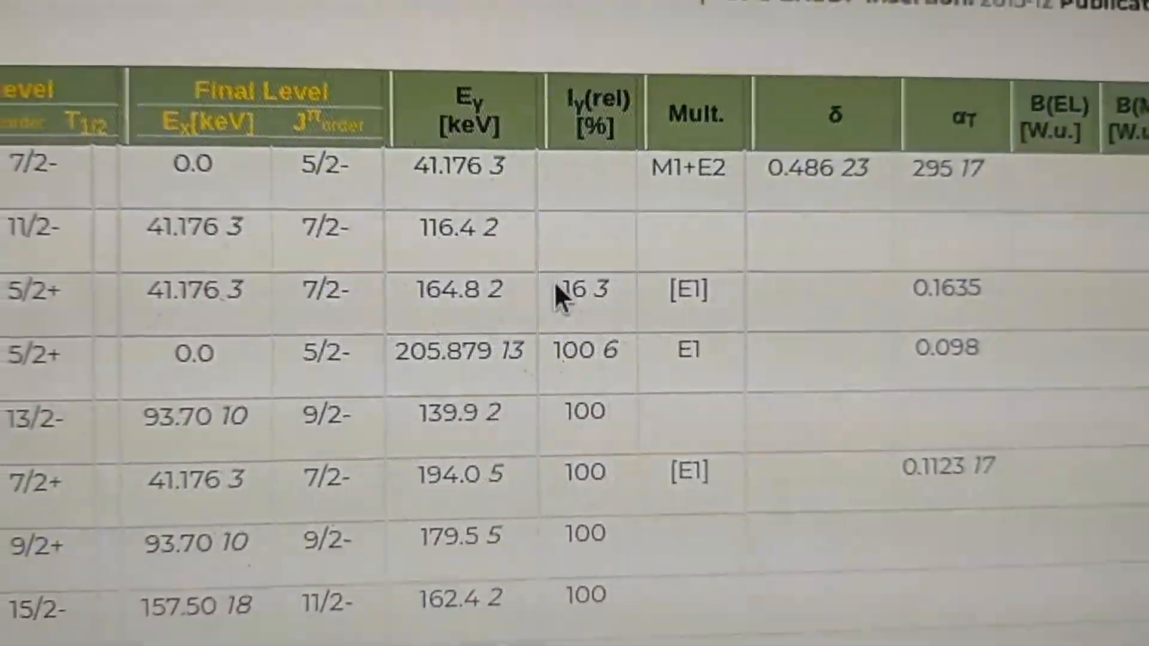
scroll("down", 3)
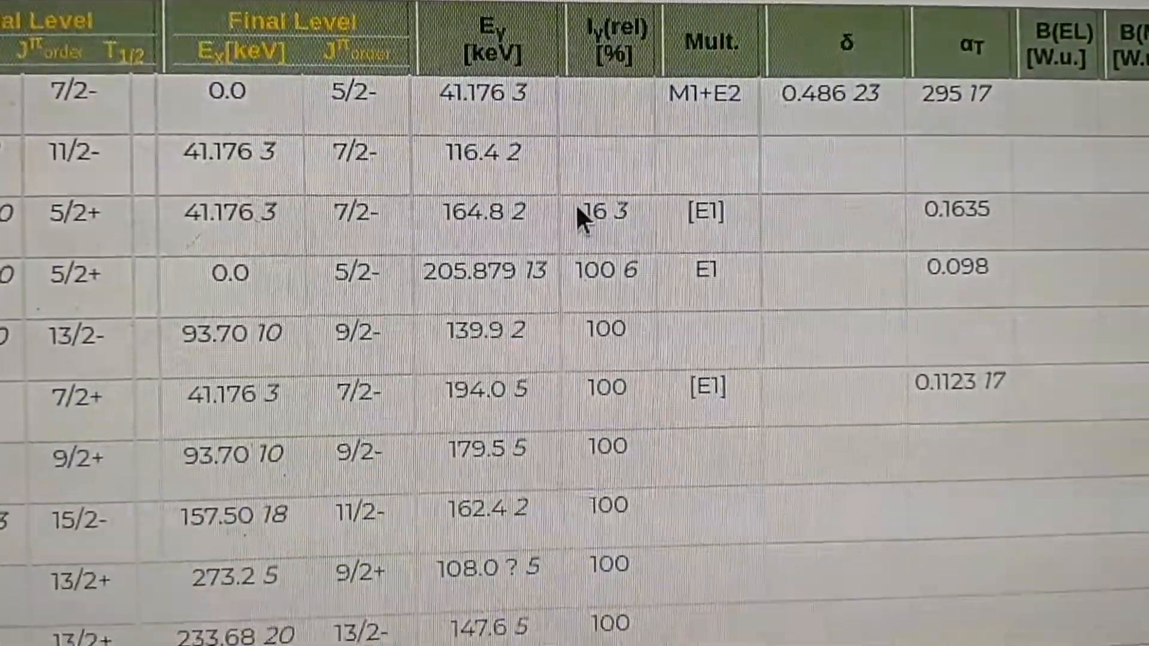
scroll("down", 3)
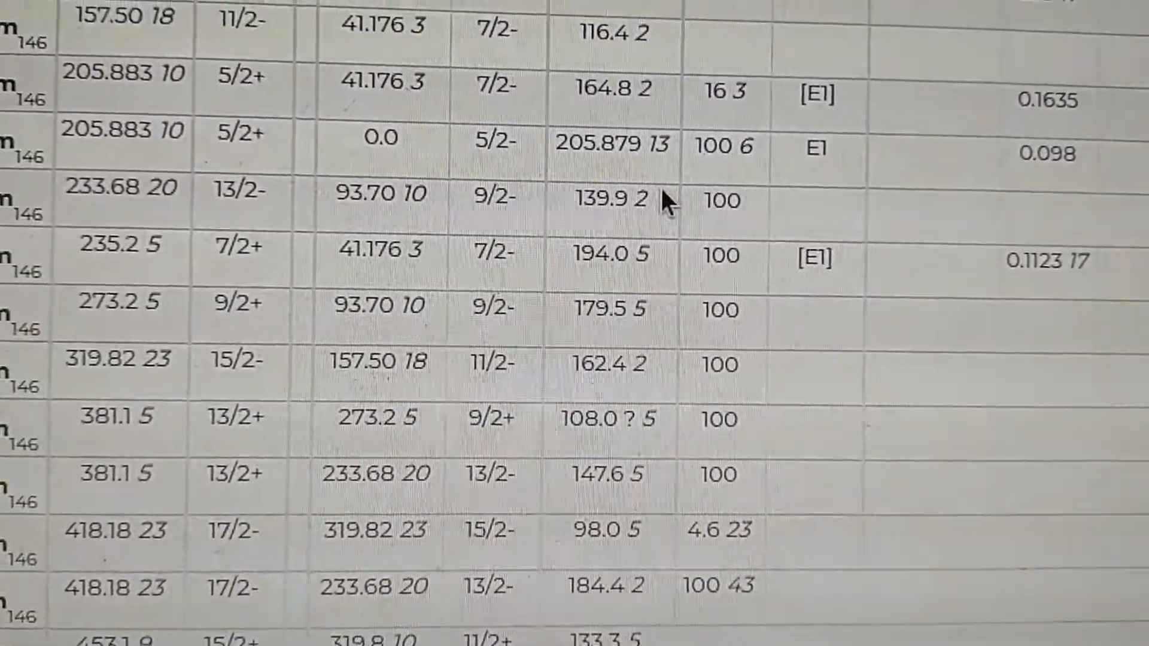
scroll("down", 3)
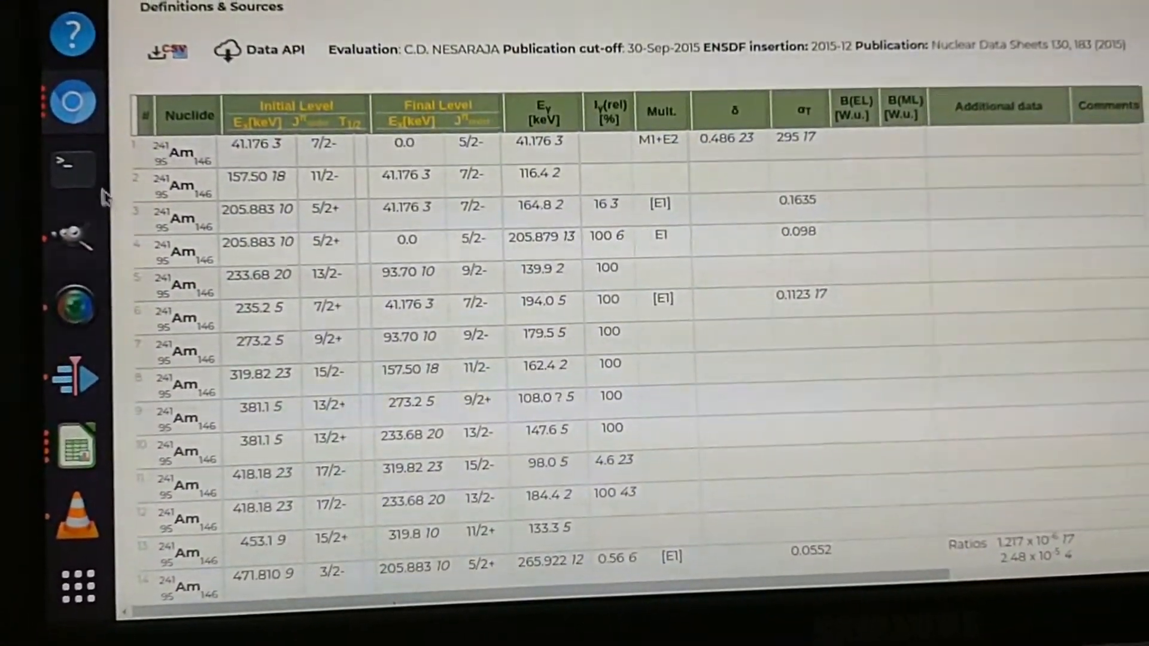
mouse_move(66, 286)
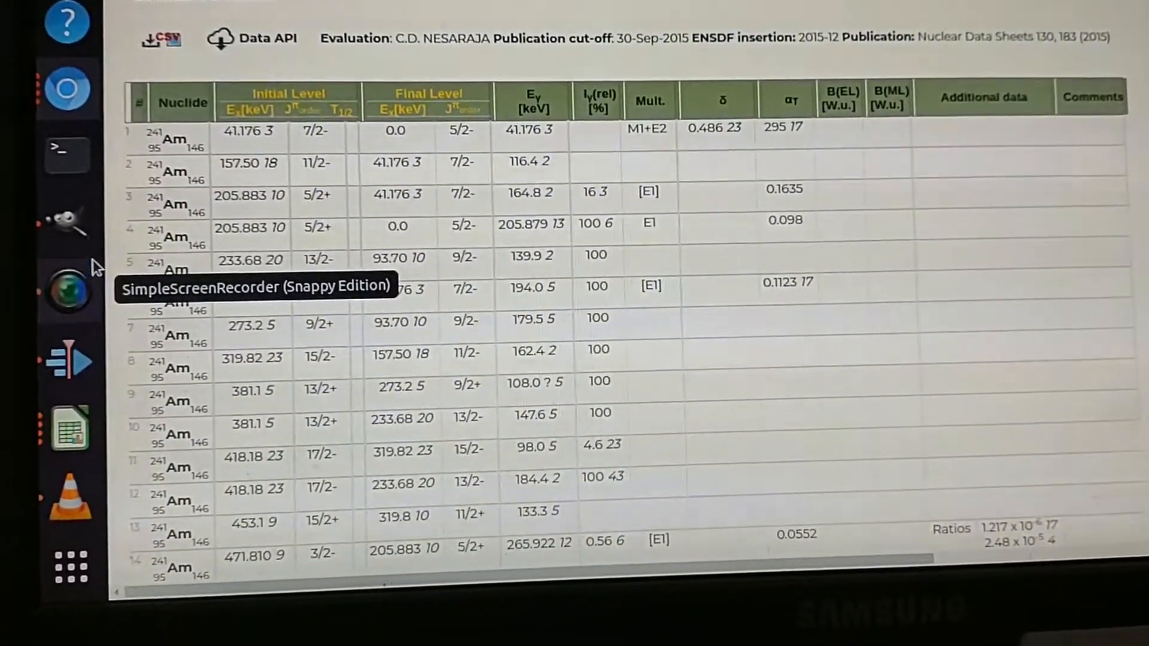
mouse_move(69, 404)
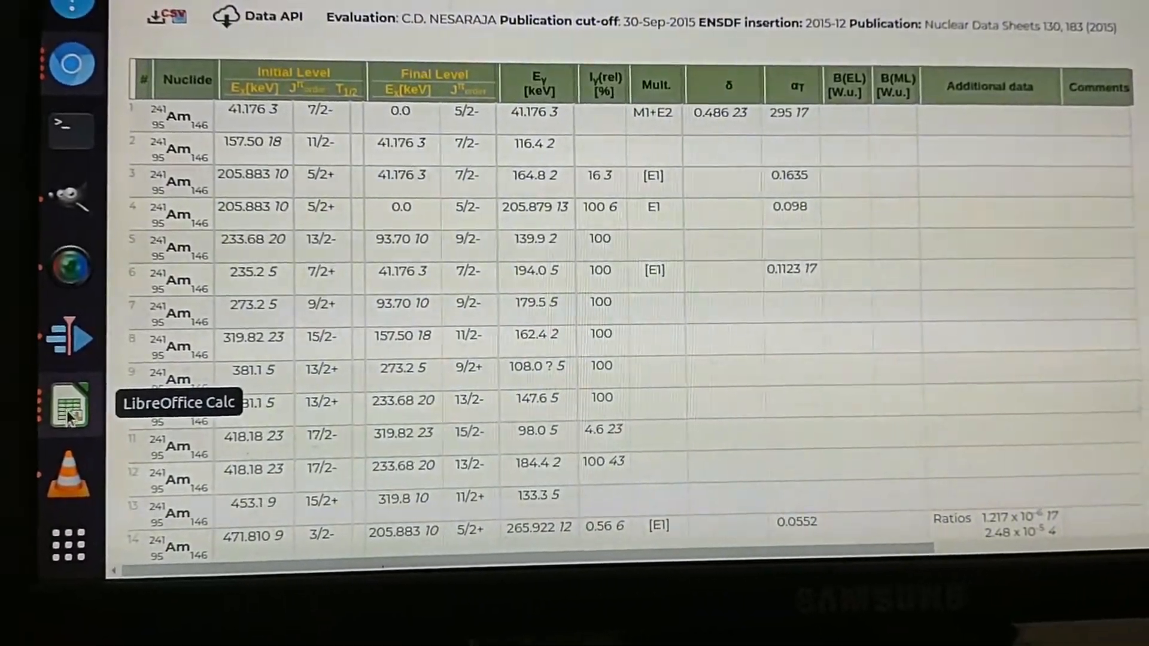
left_click(69, 405)
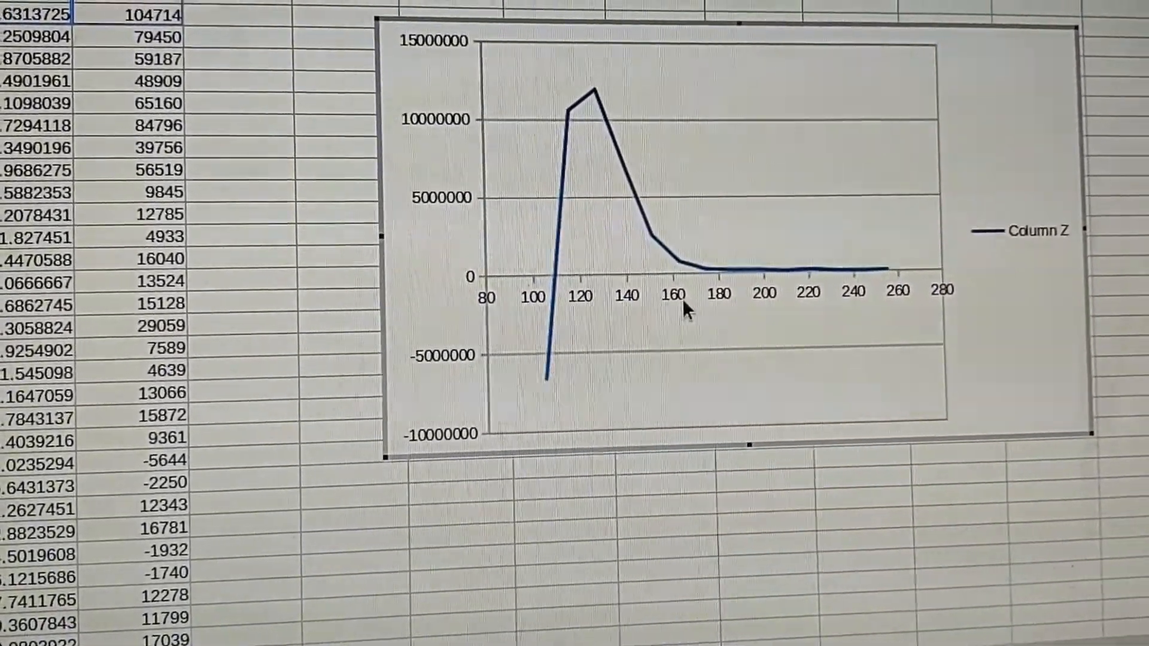
scroll("up", 3)
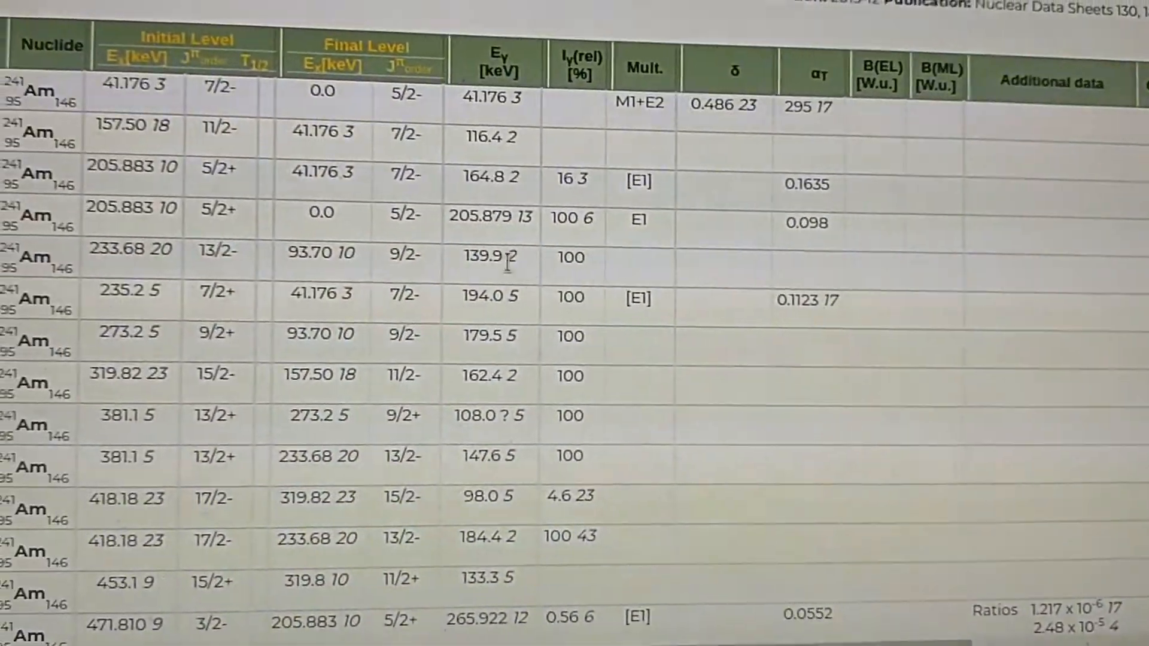
- Scroll back through the Am-241 gamma table before moving to the triple-alpha figure
scroll("up", 3)
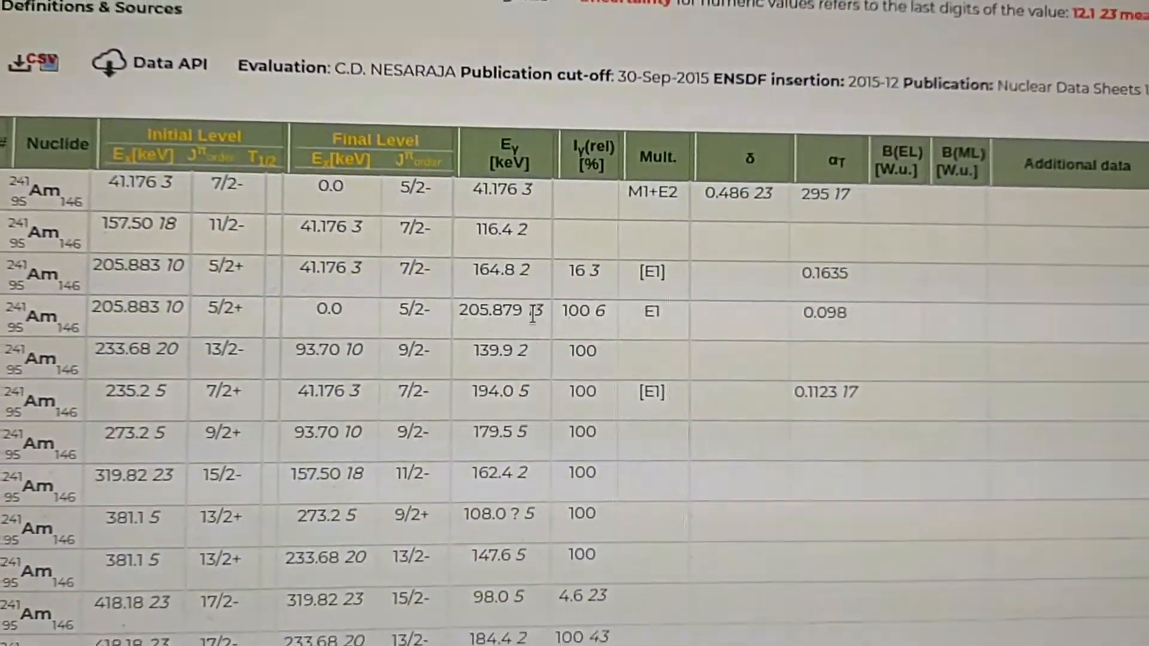
scroll("up", 3)
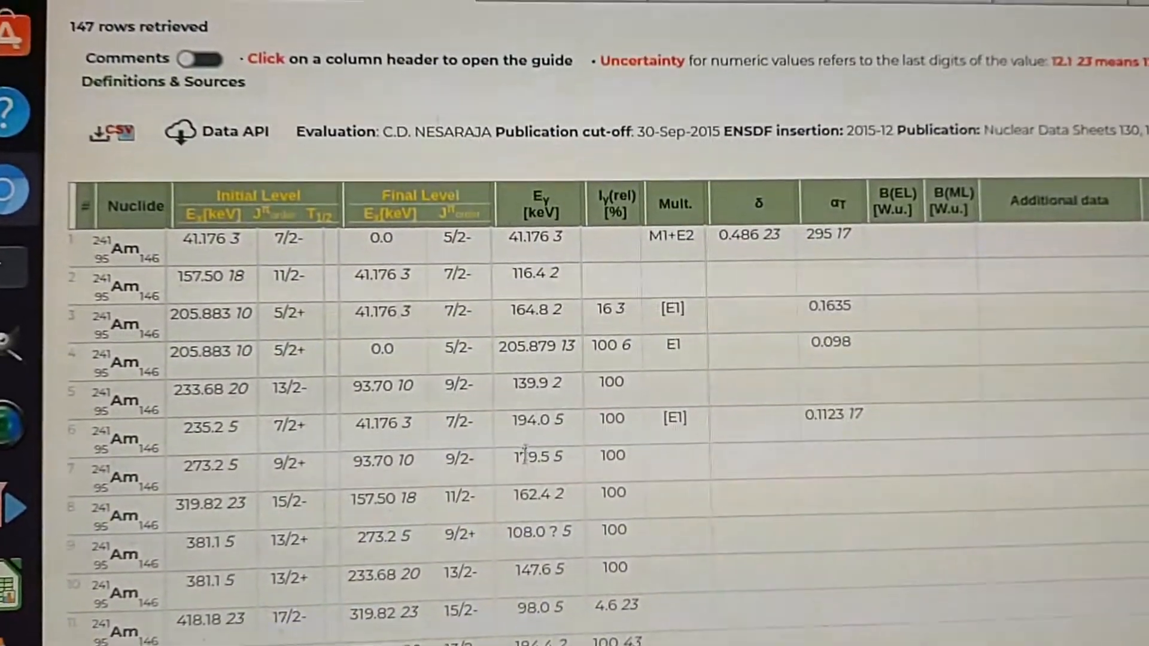
scroll("down", 3)
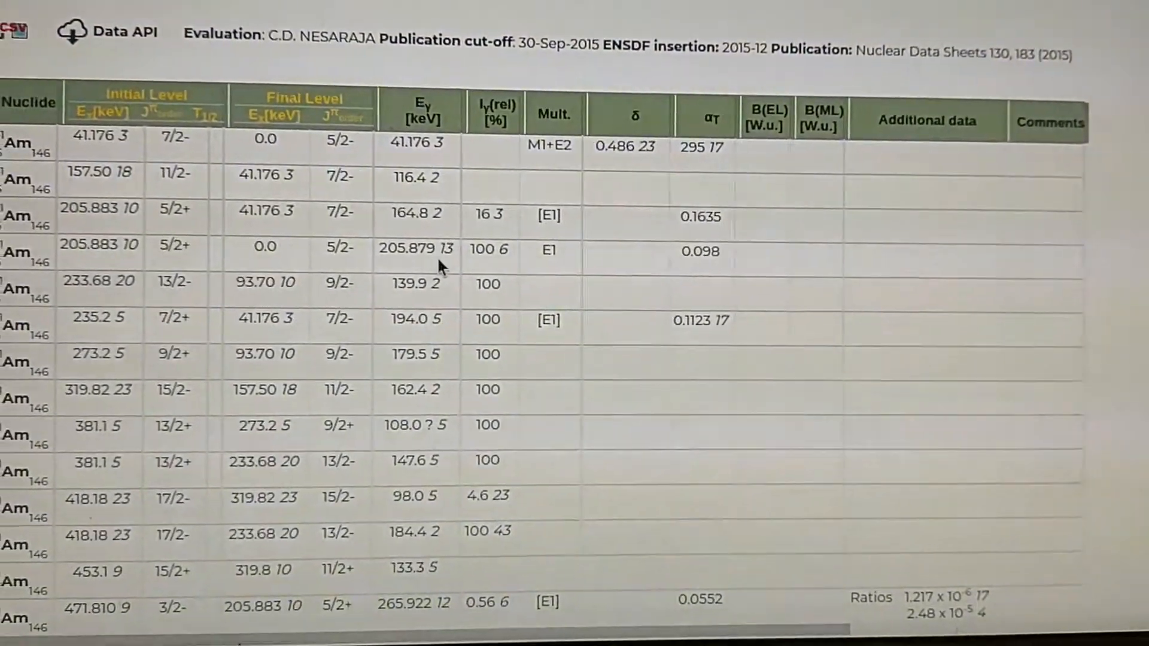
scroll("up", 3)
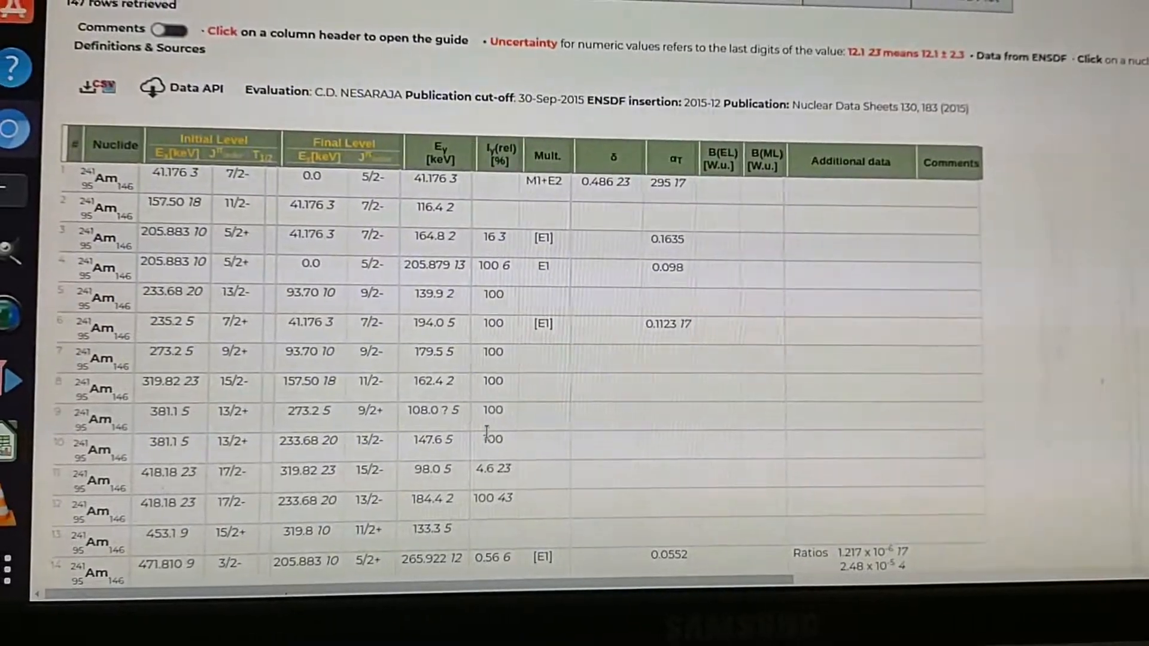
scroll("up", 3)
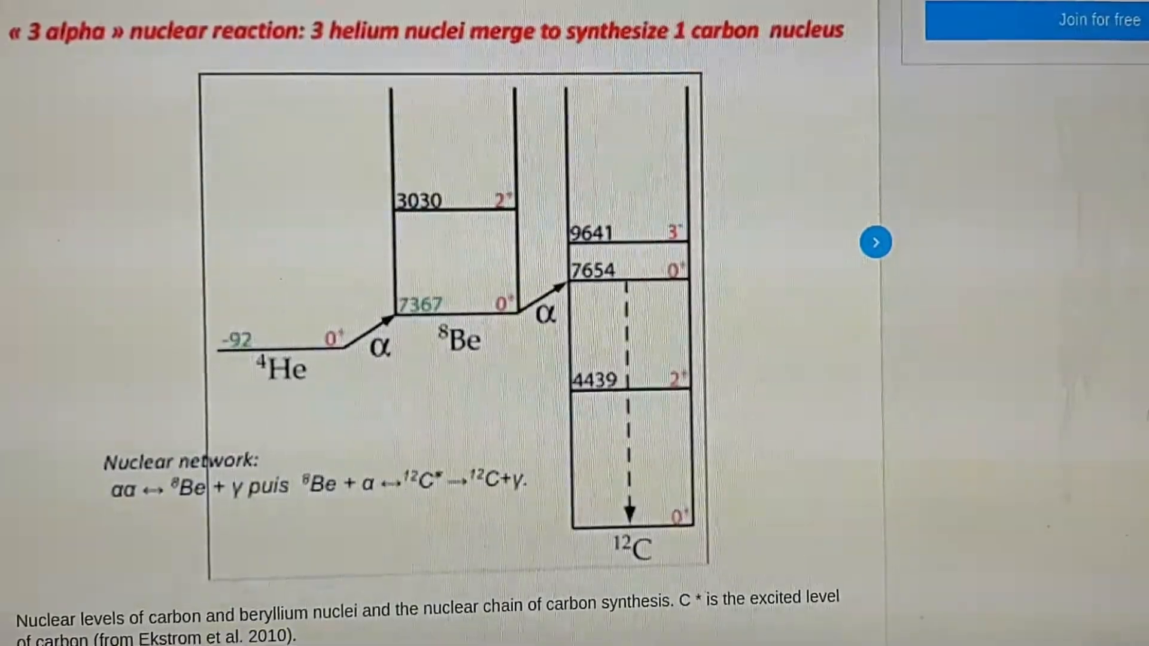
- Advance to the figure of neutron production in the α + 9Be reaction
left_click(875, 242)
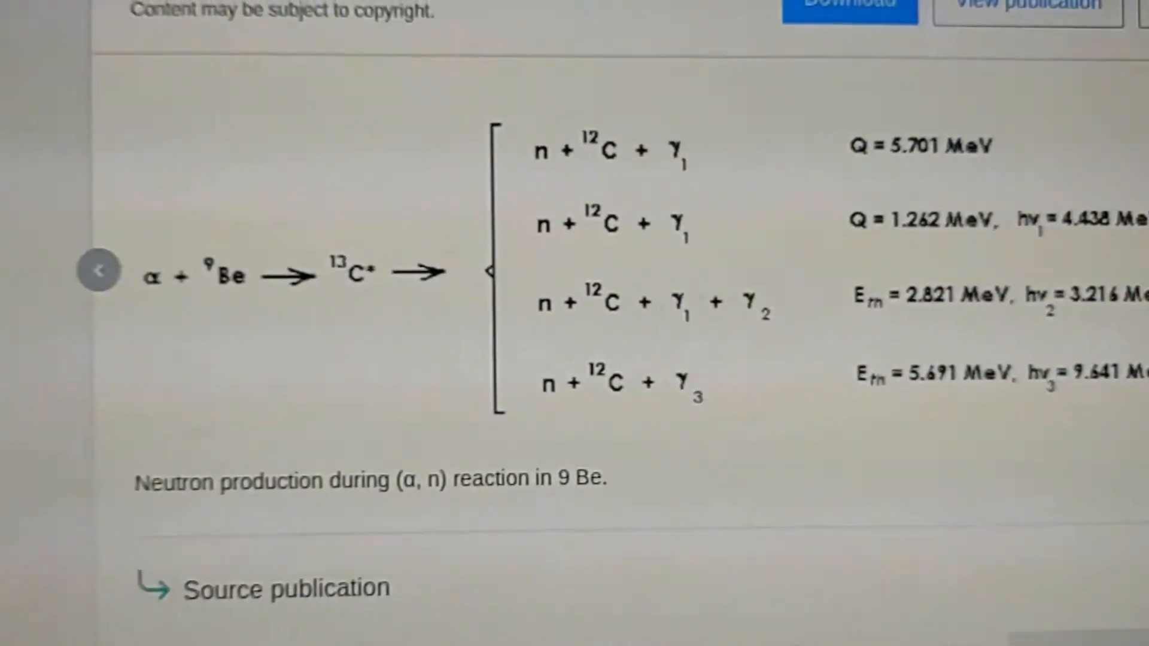
- Scroll down to the spreadsheet's high-energy difference spectrum chart
scroll("down", 3)
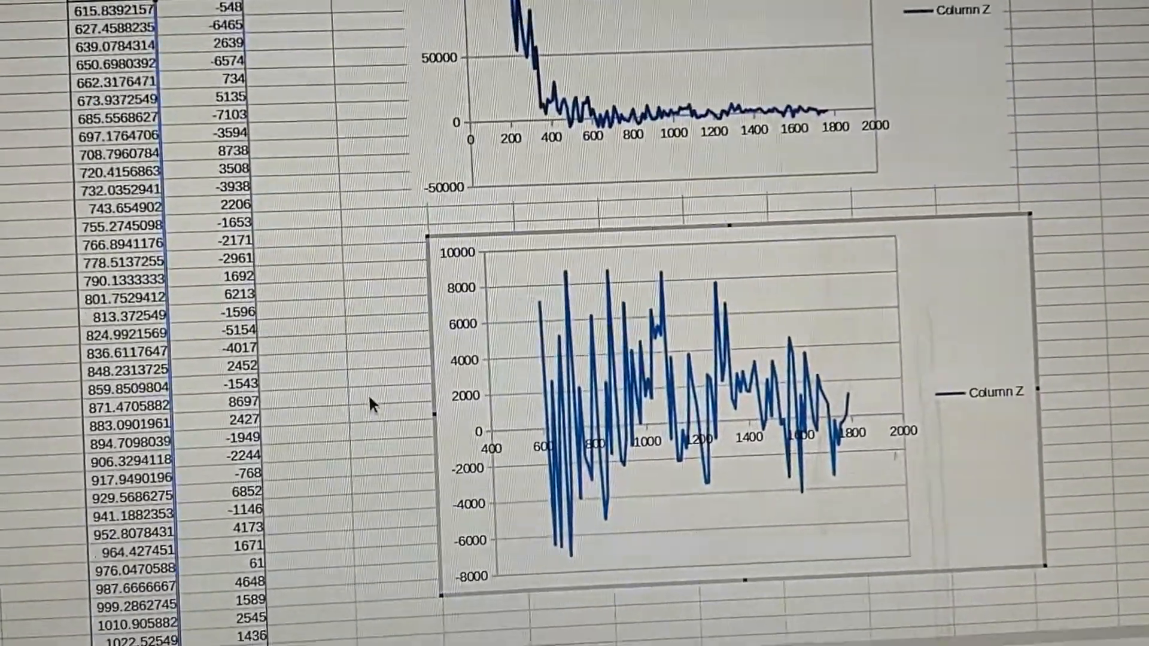
scroll("up", 3)
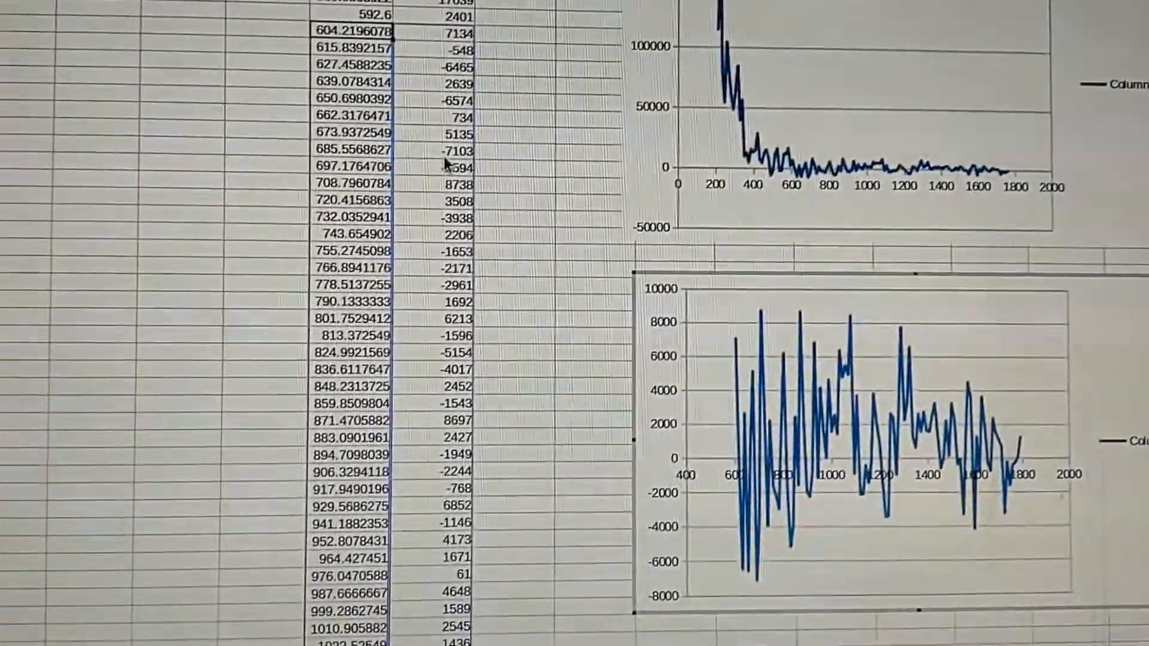
scroll("down", 3)
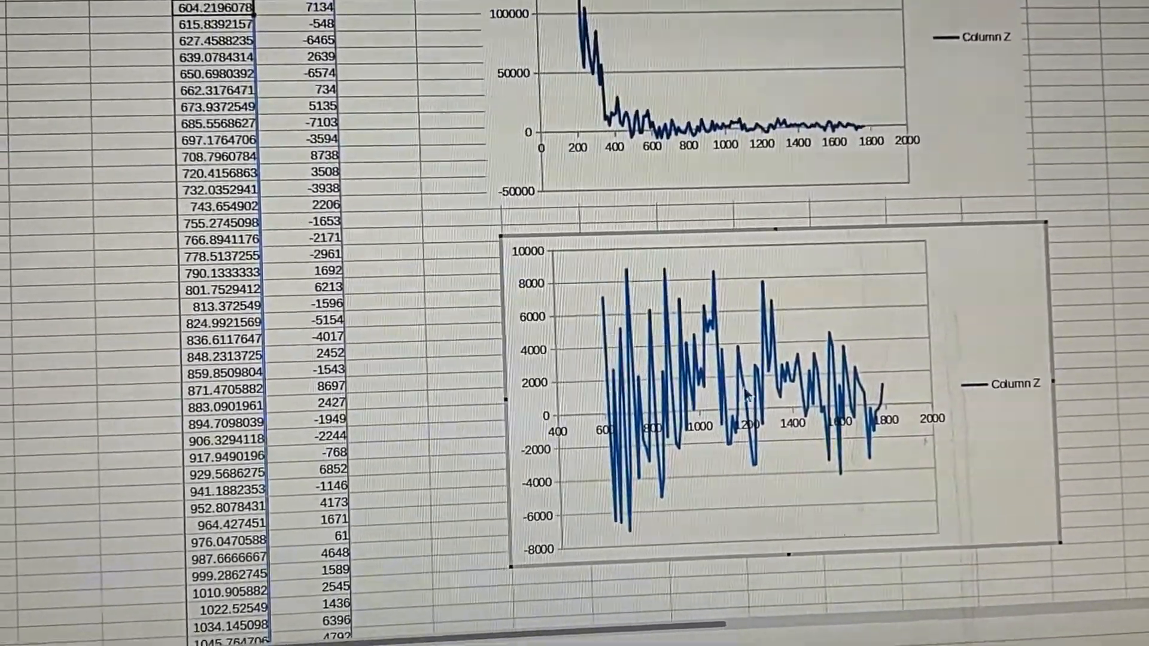
scroll("down", 3)
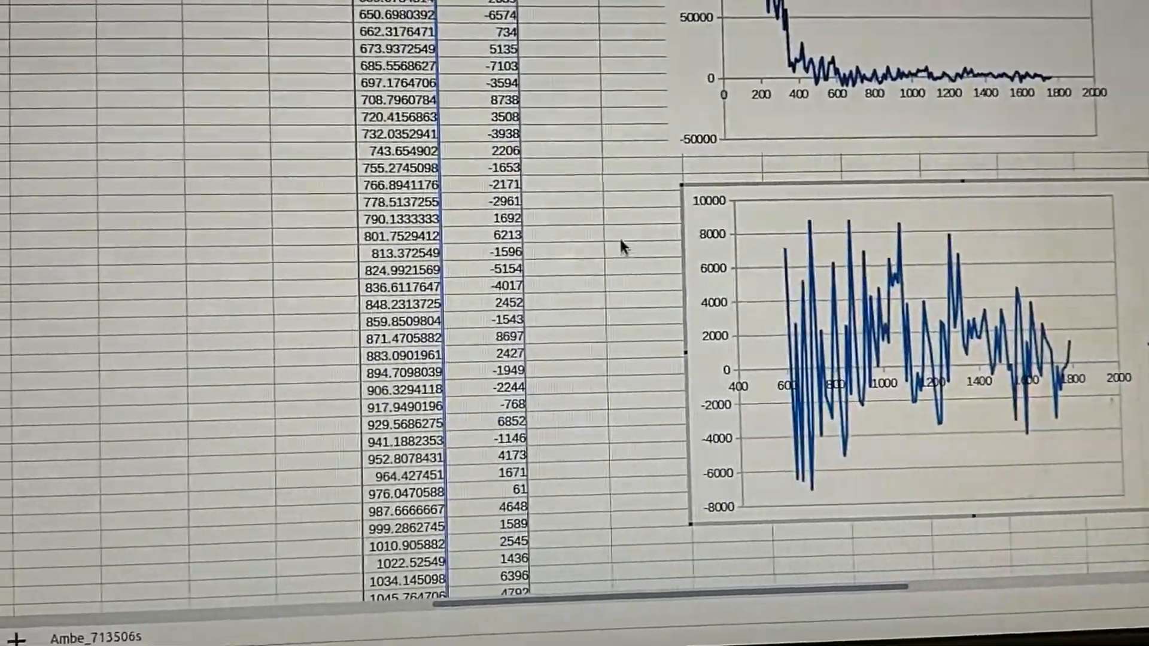
scroll("down", 3)
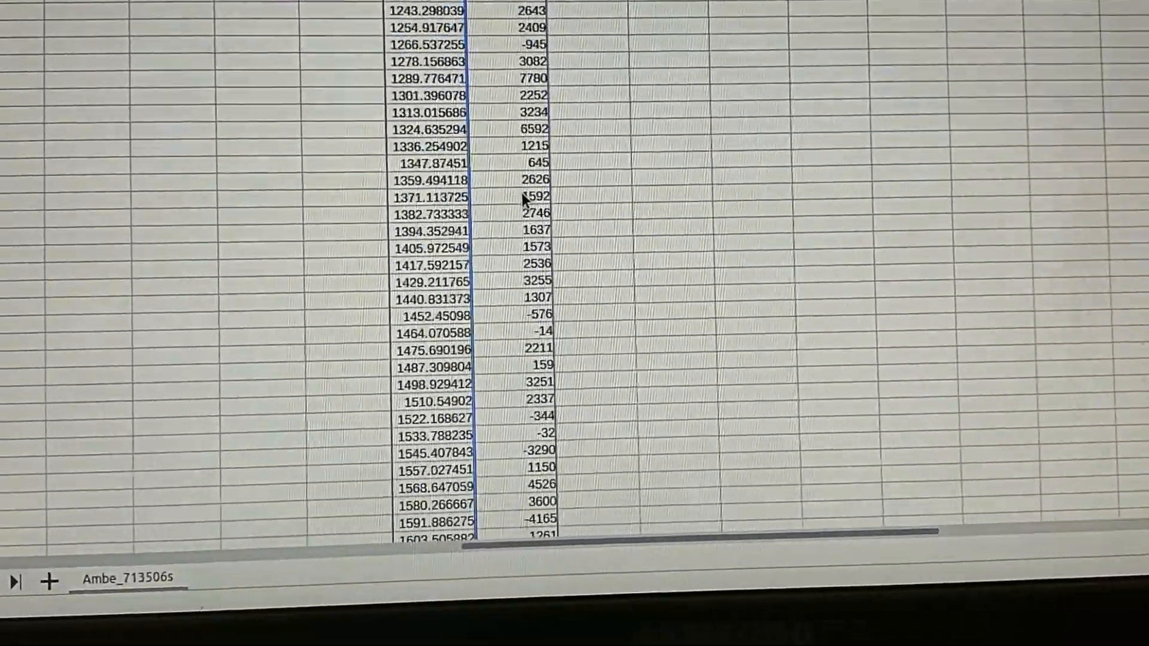
scroll("down", 3)
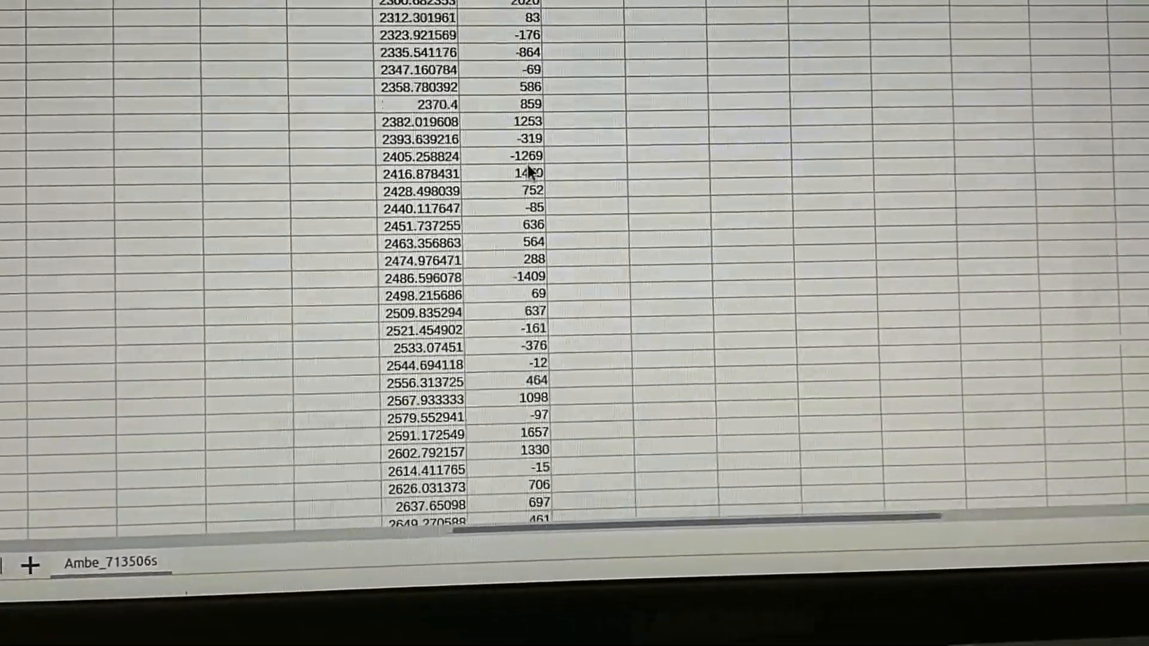
scroll("down", 3)
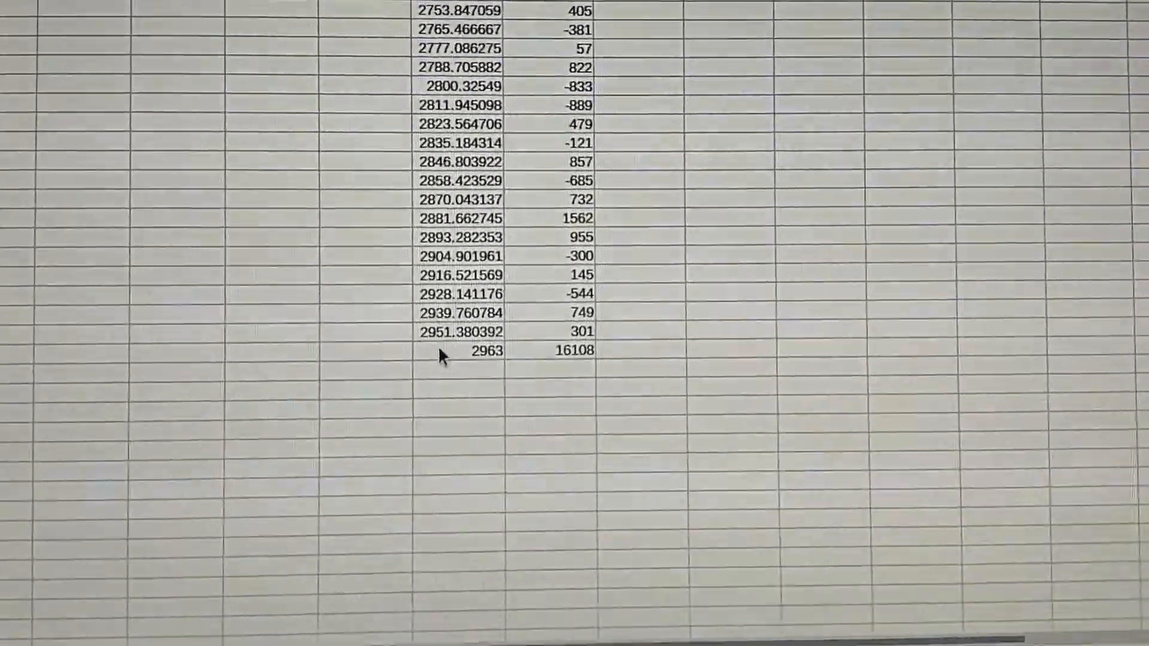
scroll("down", 3)
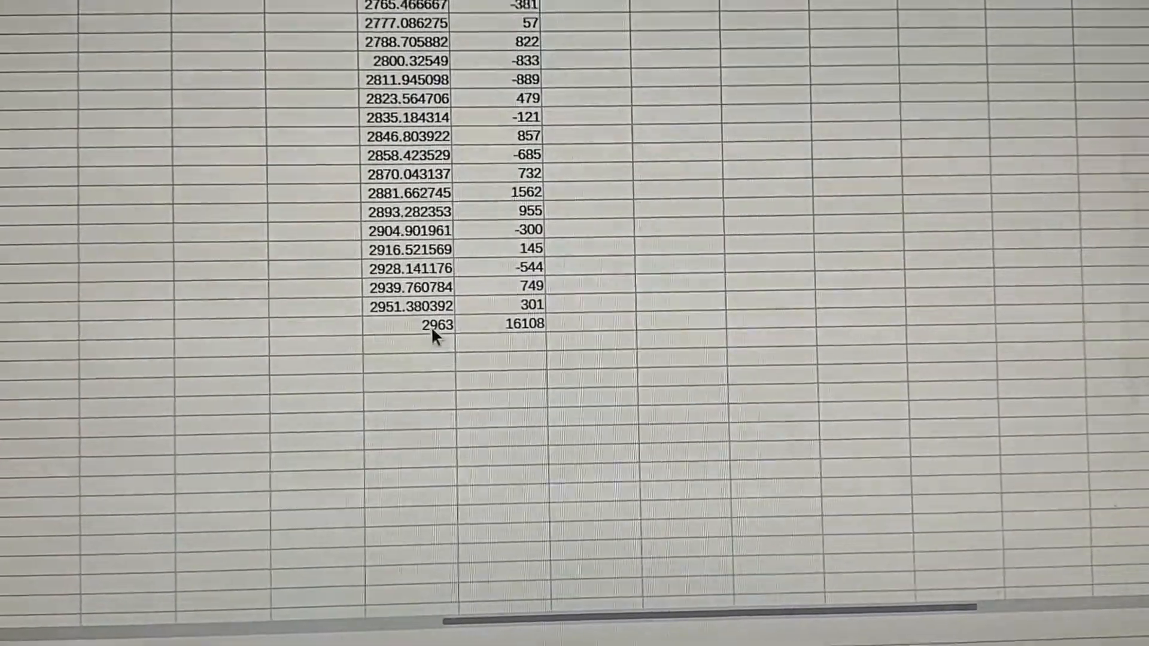
scroll("up", 3)
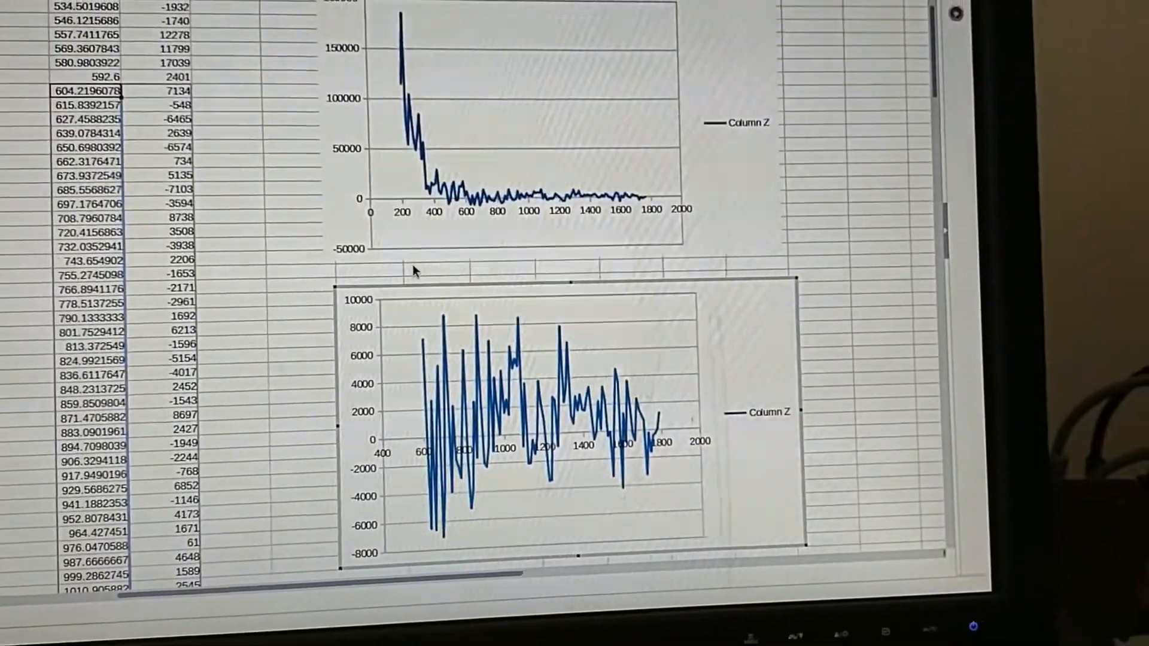
scroll("up", 3)
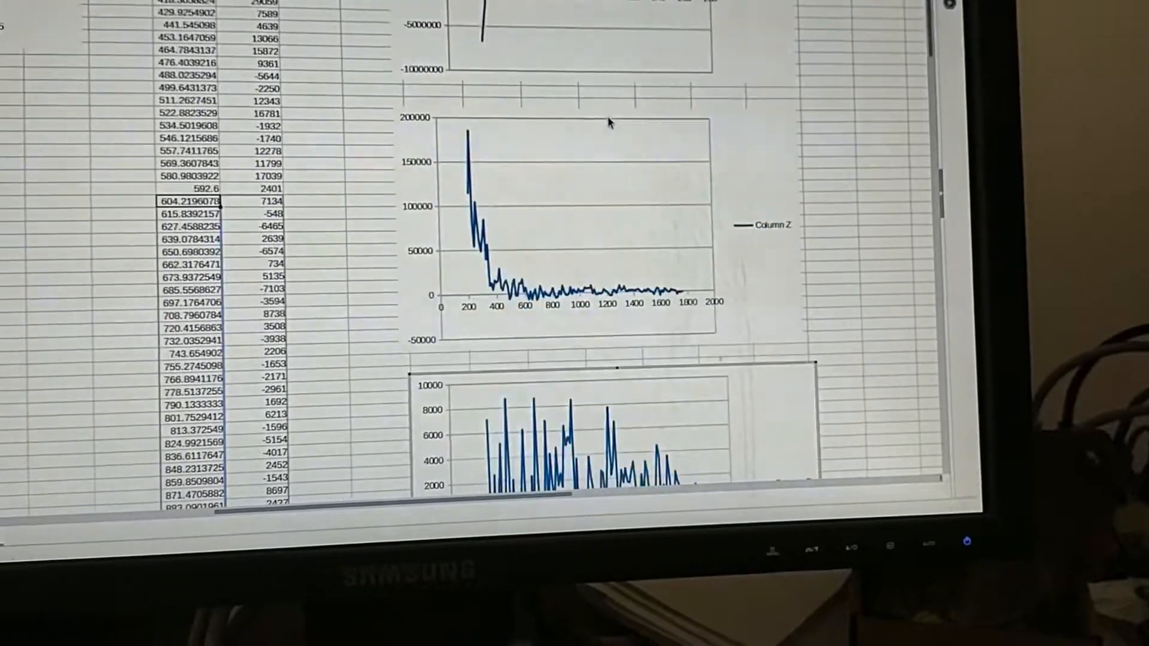
scroll("down", 3)
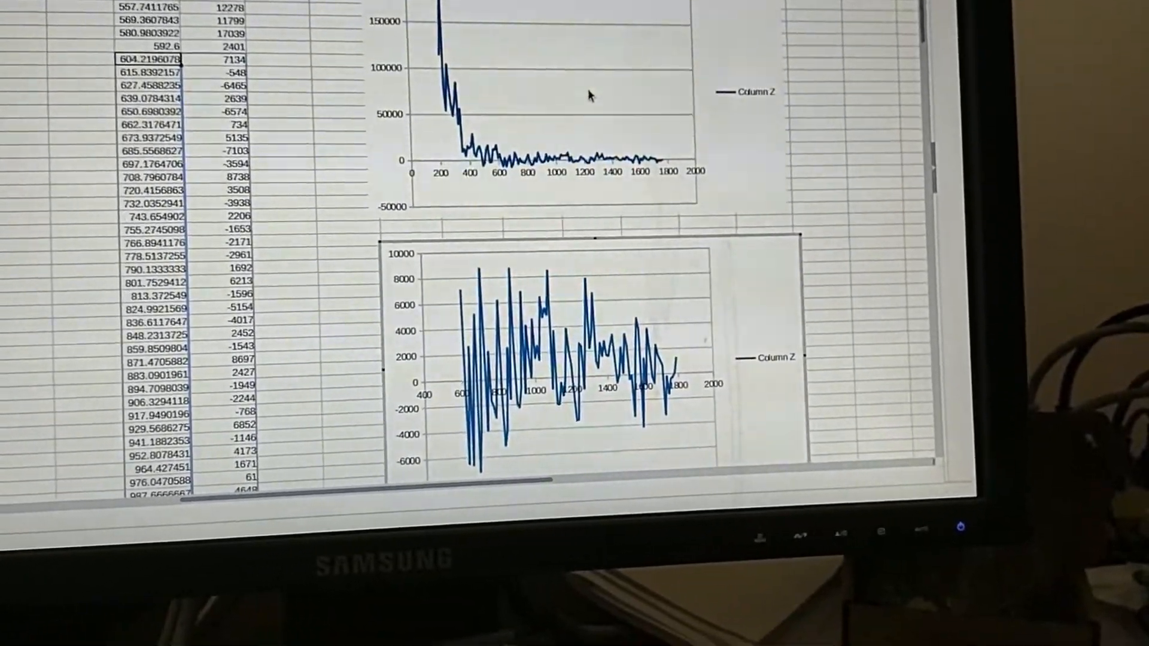
scroll("down", 3)
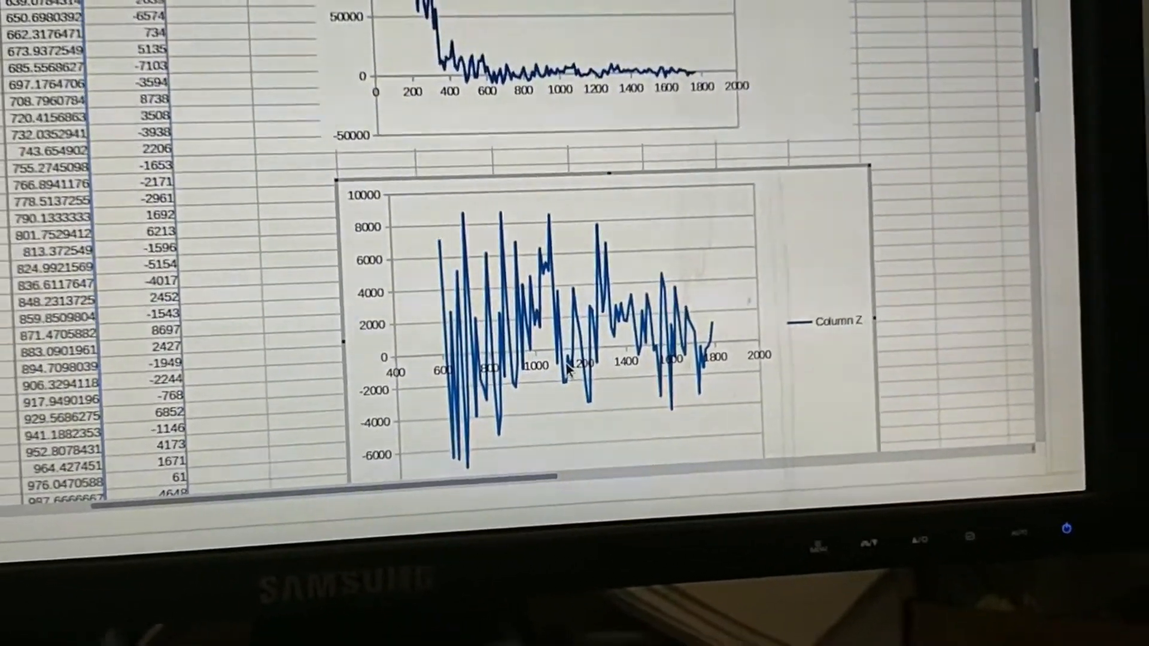
scroll("up", 3)
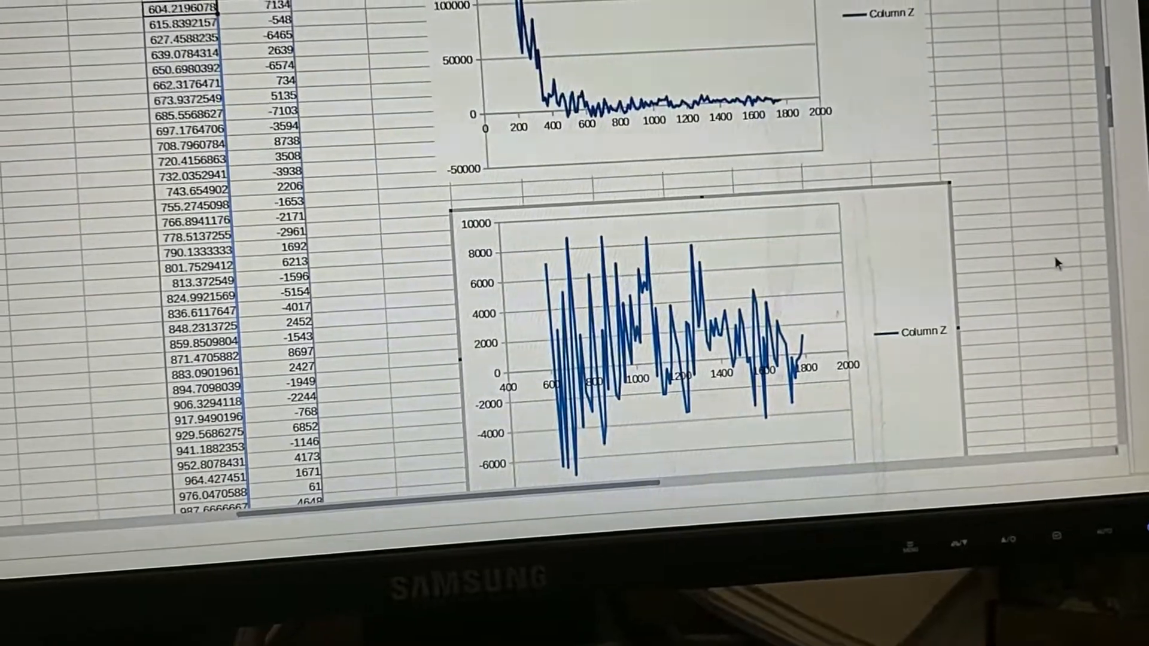
scroll("up", 3)
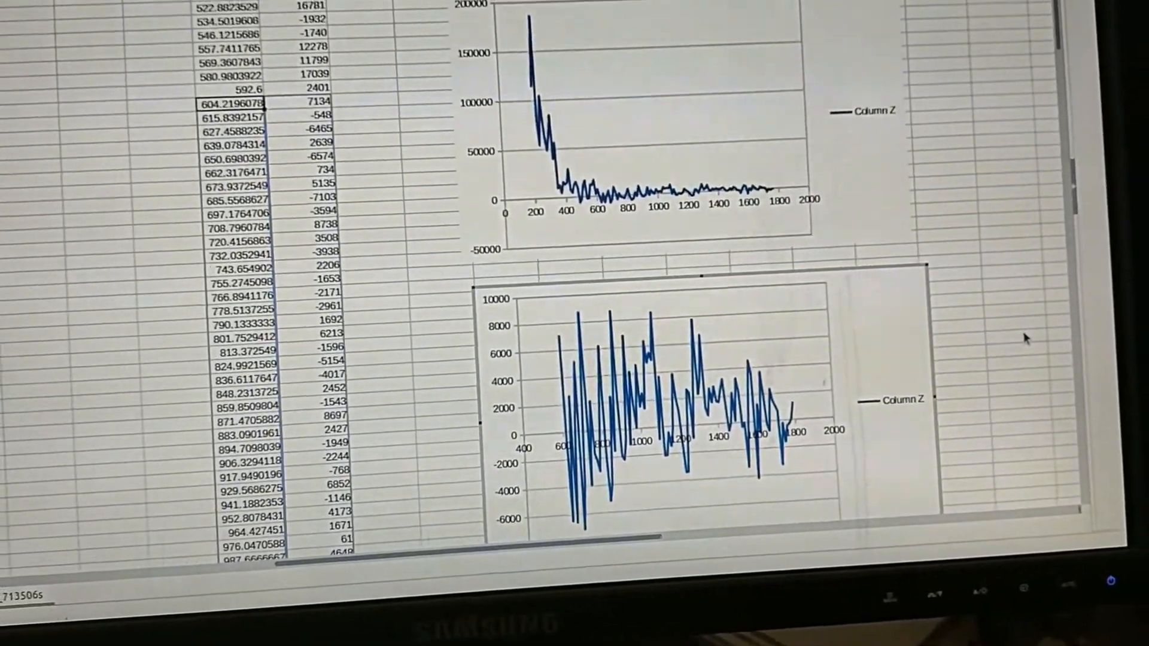